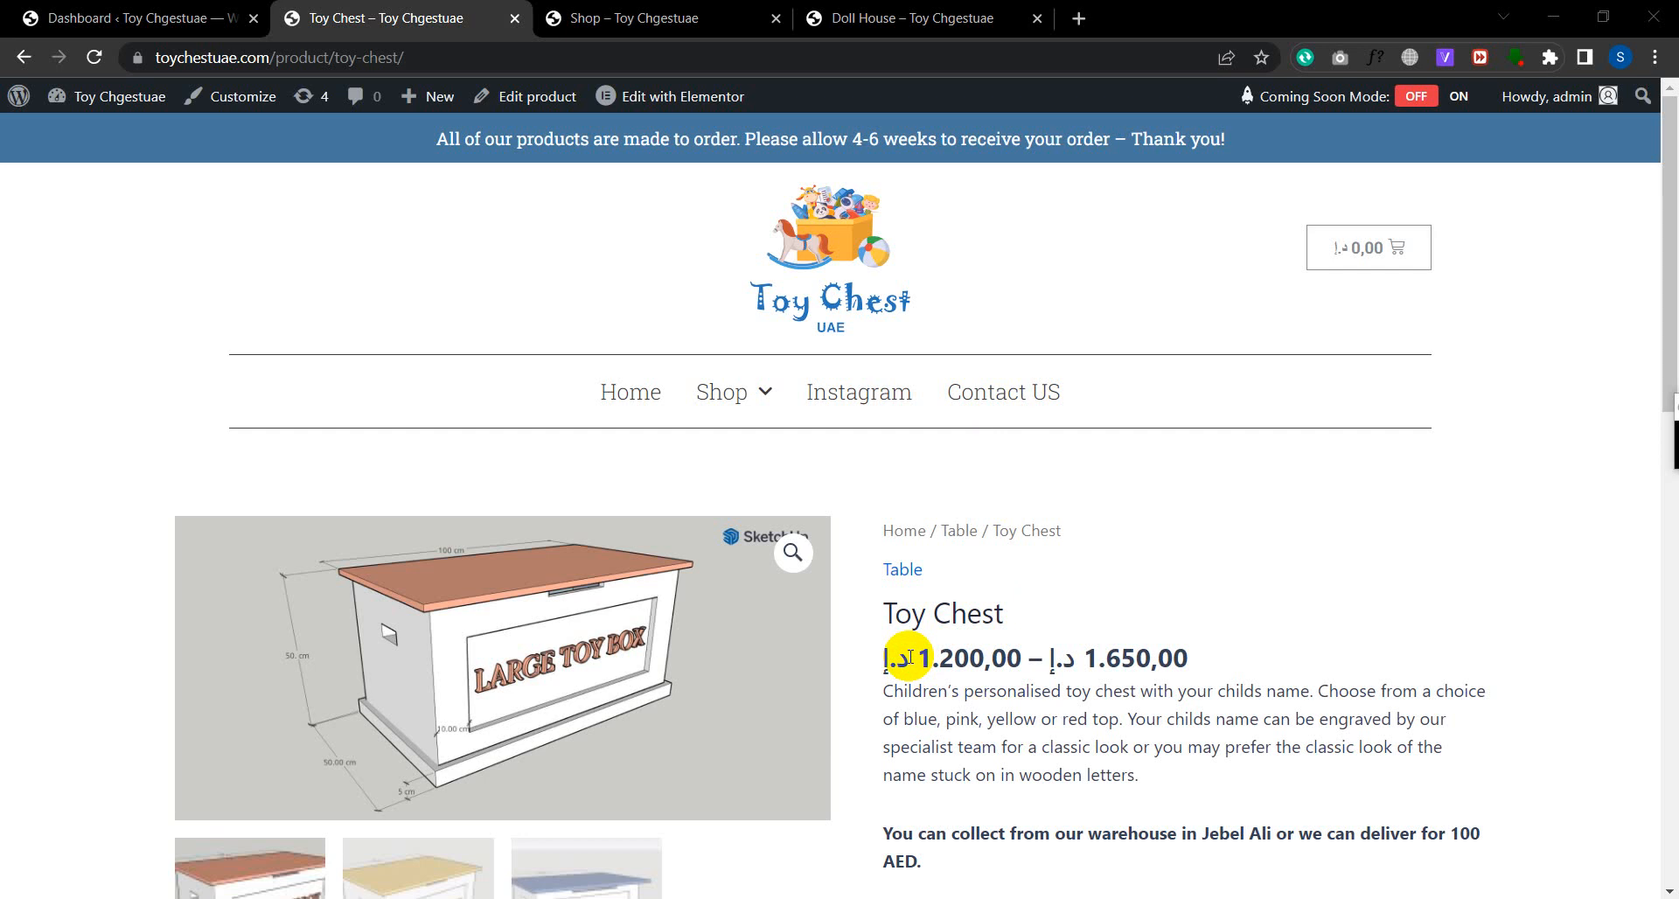
{"action": "mouse_move", "coordinate": [1664, 394]}
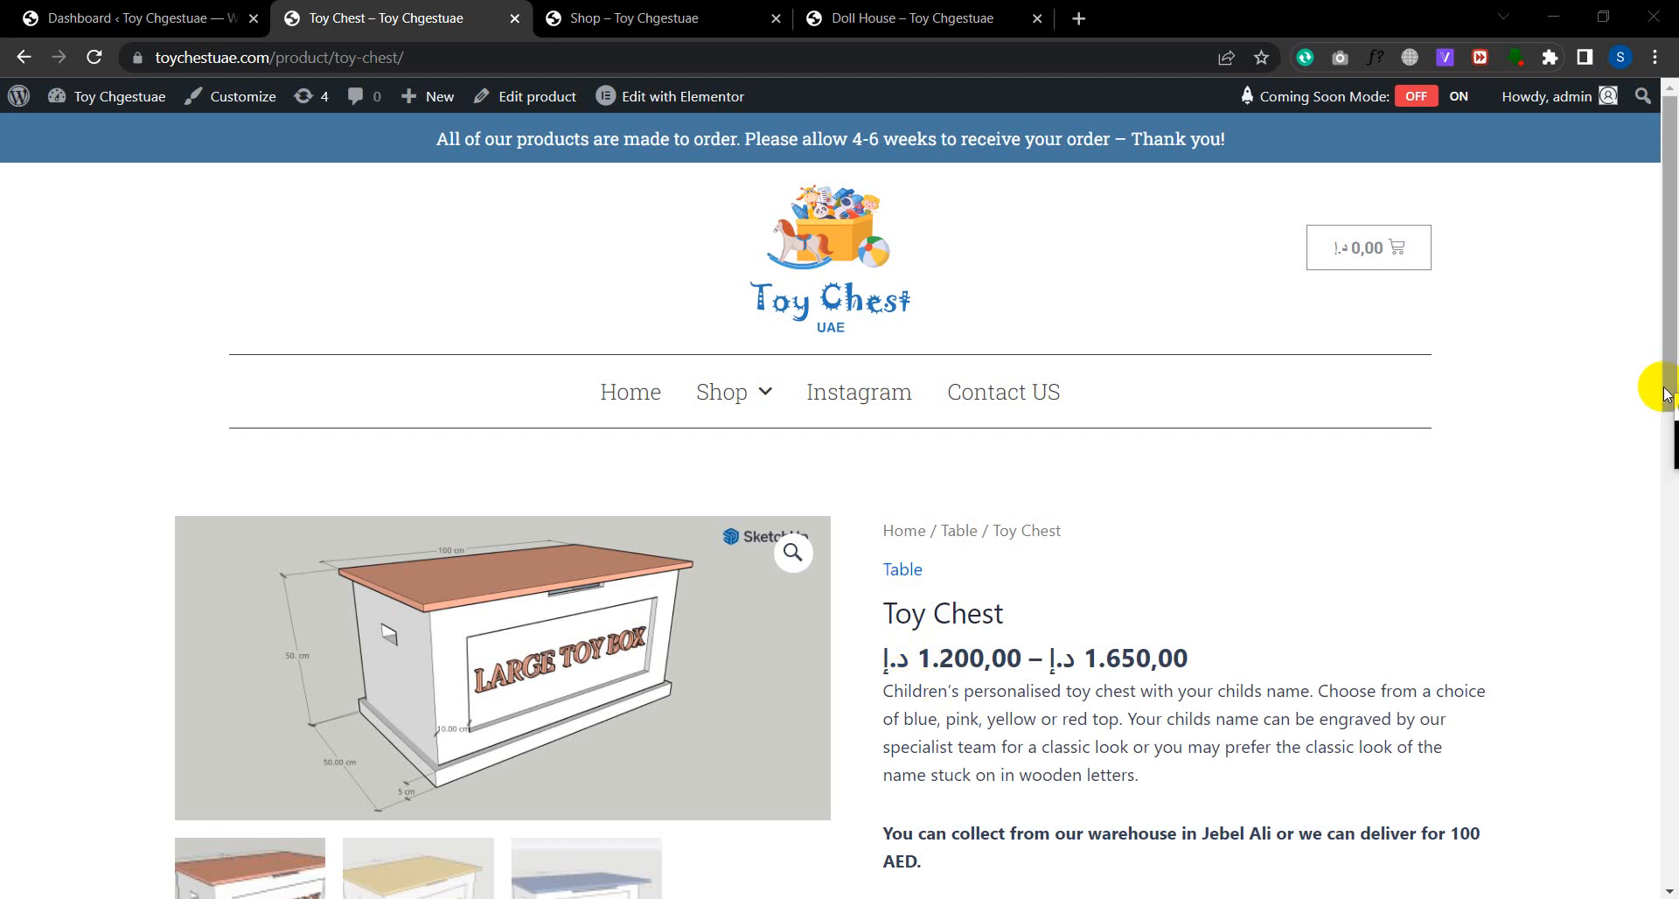
- Switch from the Toy Chest product page to the WordPress admin dashboard
{"action": "left_click", "coordinate": [127, 18]}
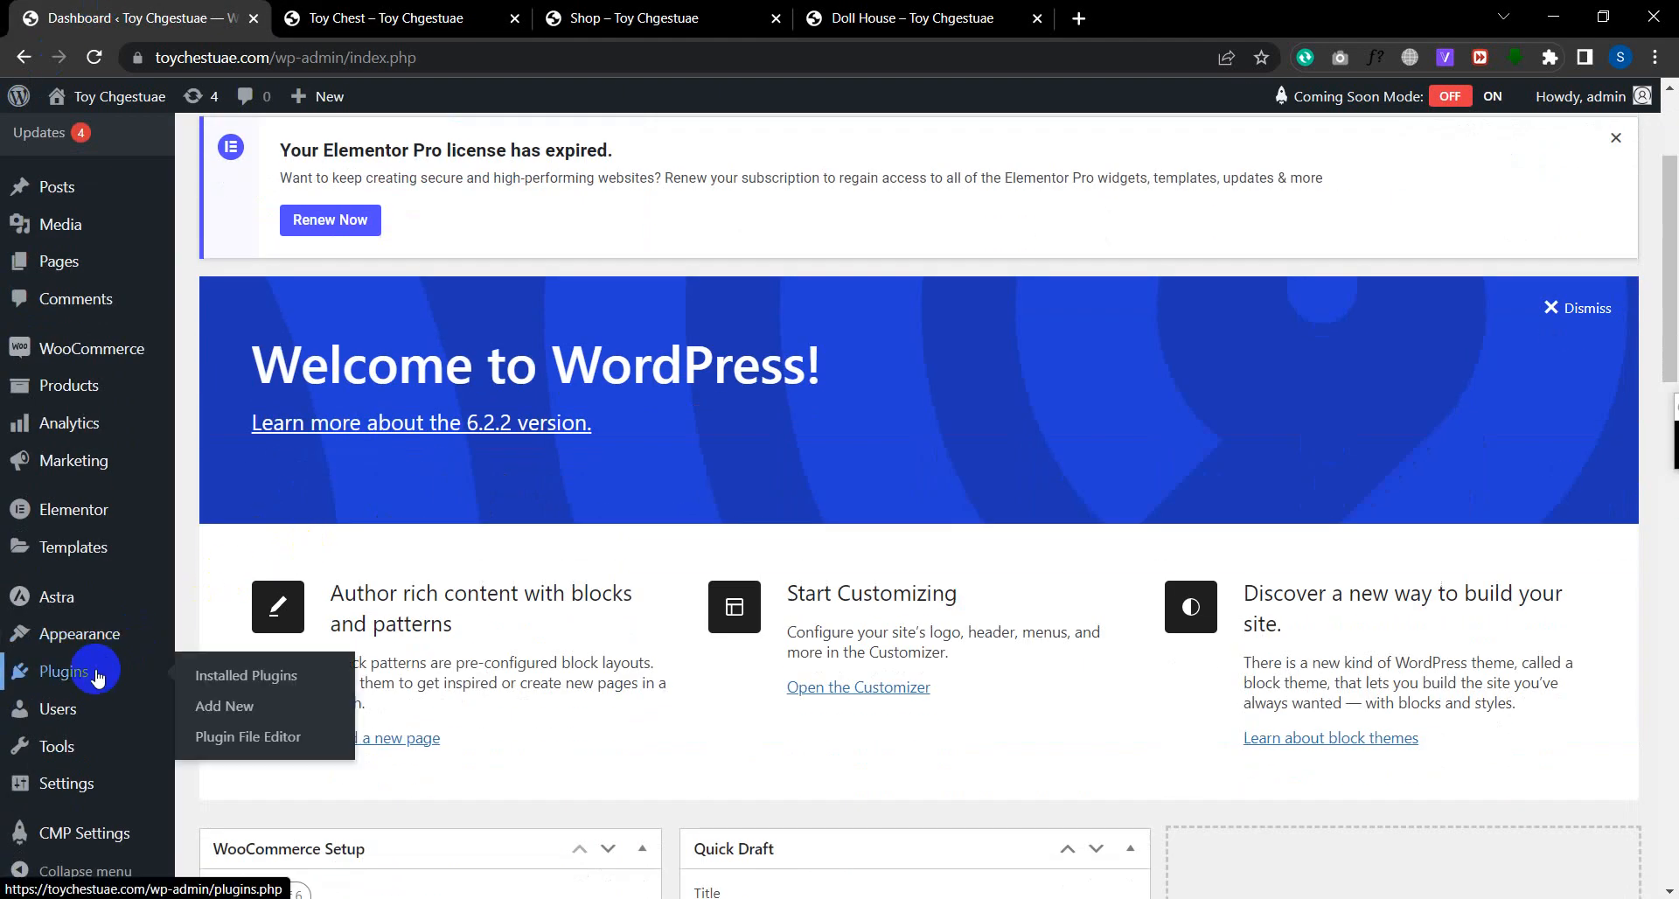
- Search the plugin directory for 'code snippets', then install and activate the Code Snippets plugin
{"action": "left_click", "coordinate": [224, 705]}
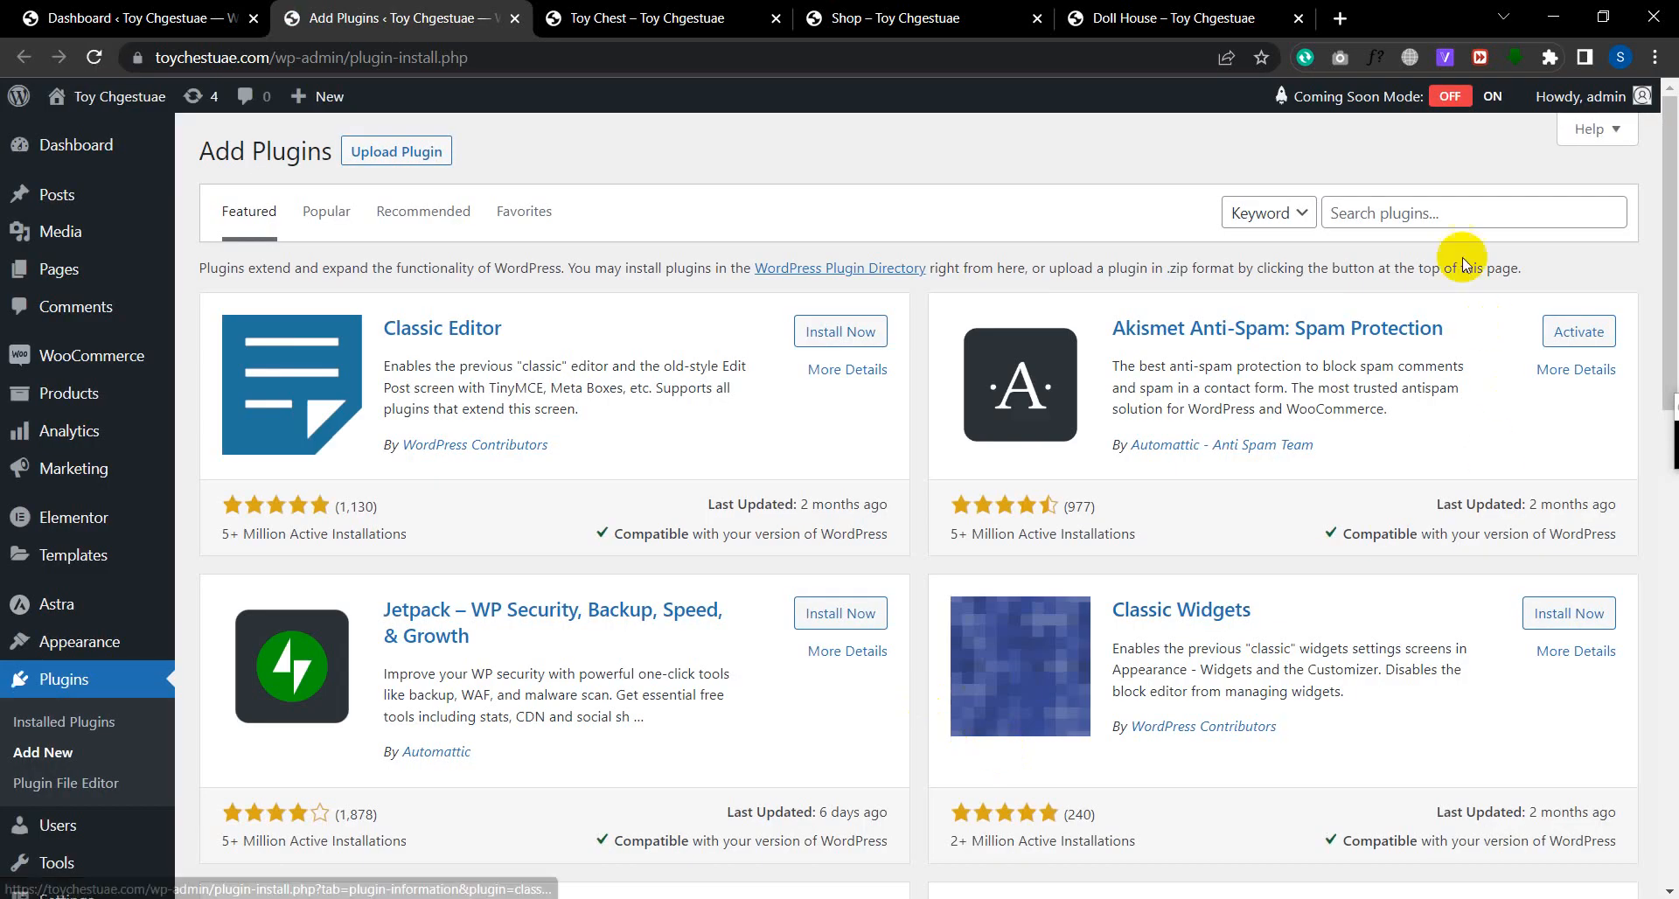
{"action": "type", "text": "CODE SNIPPETS"}
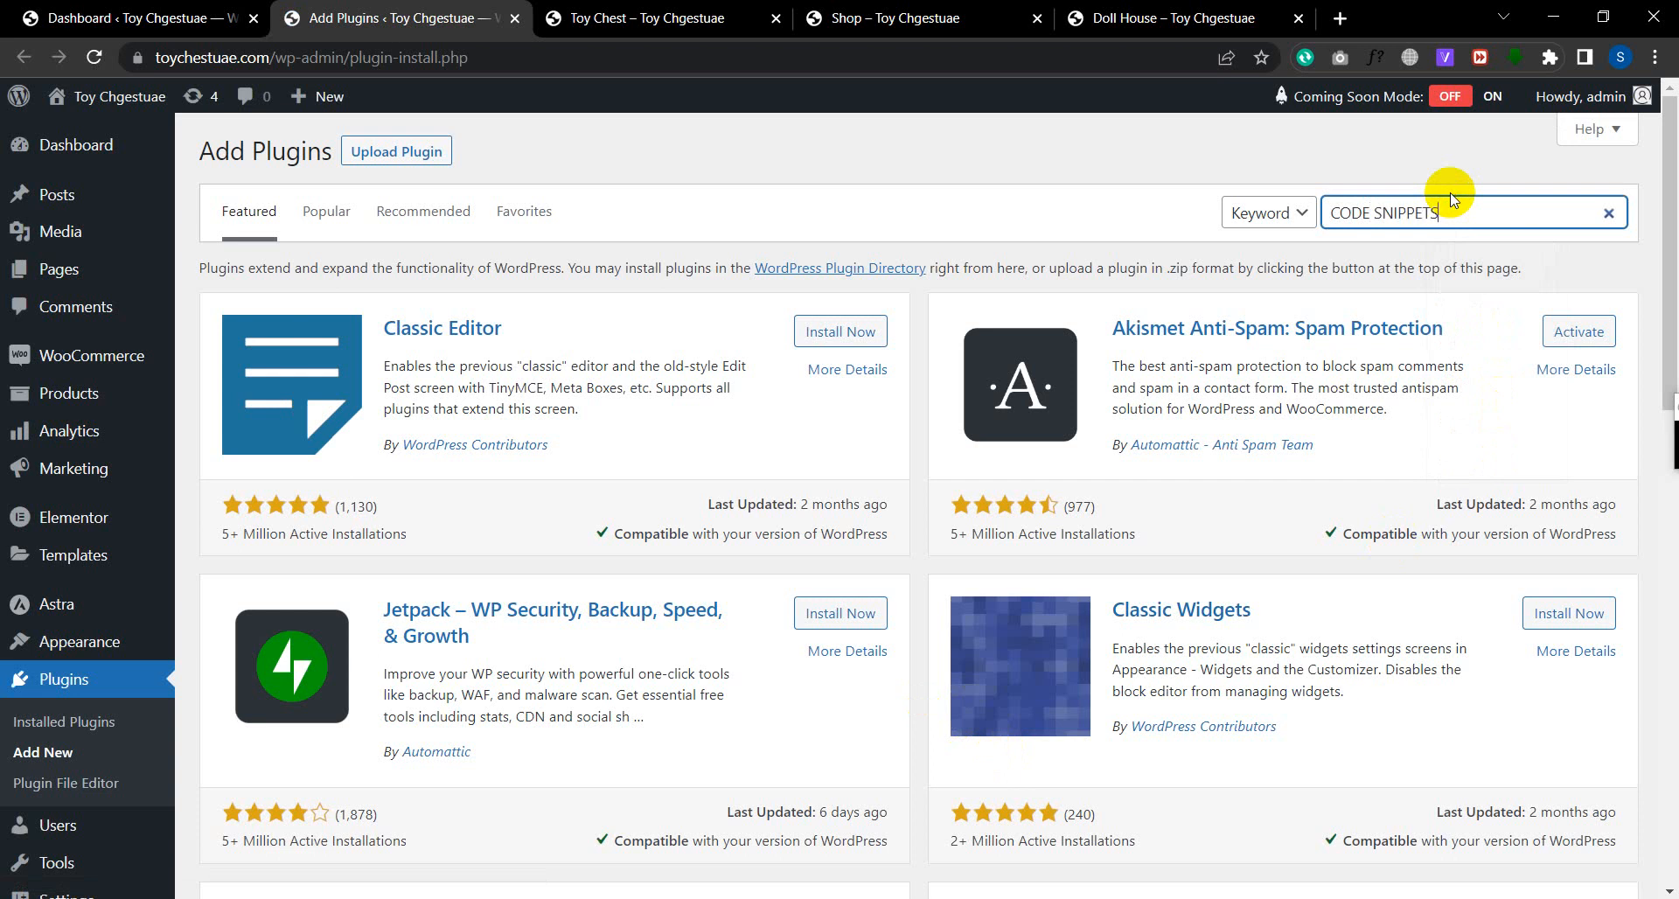
{"action": "key", "text": "Enter"}
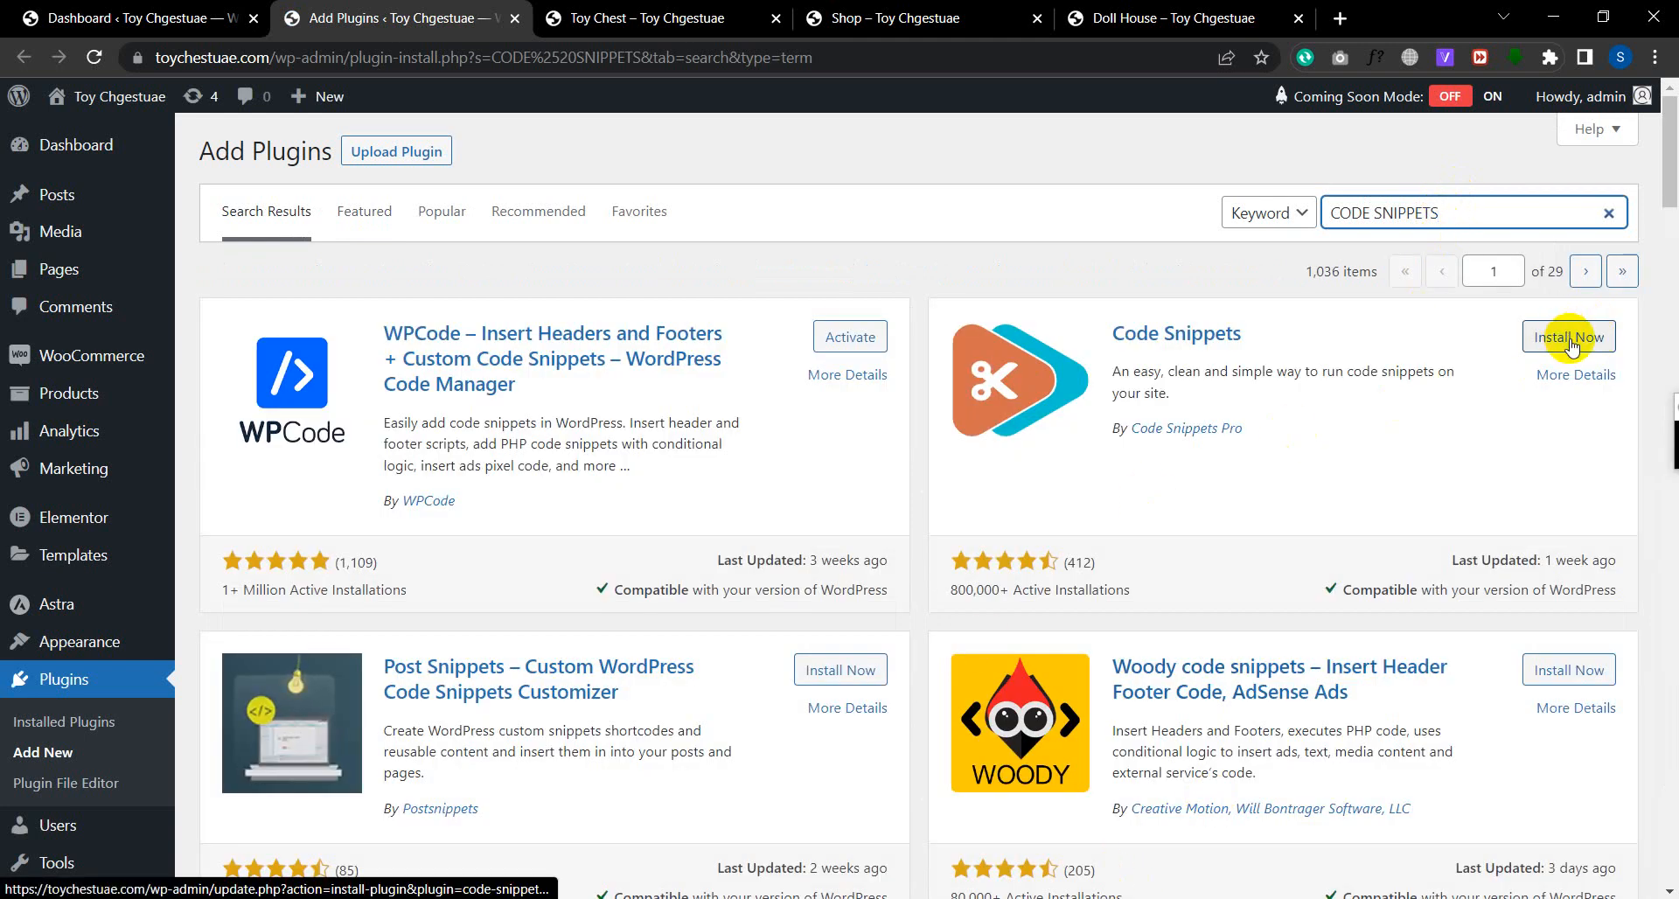
{"action": "left_click", "coordinate": [1567, 336]}
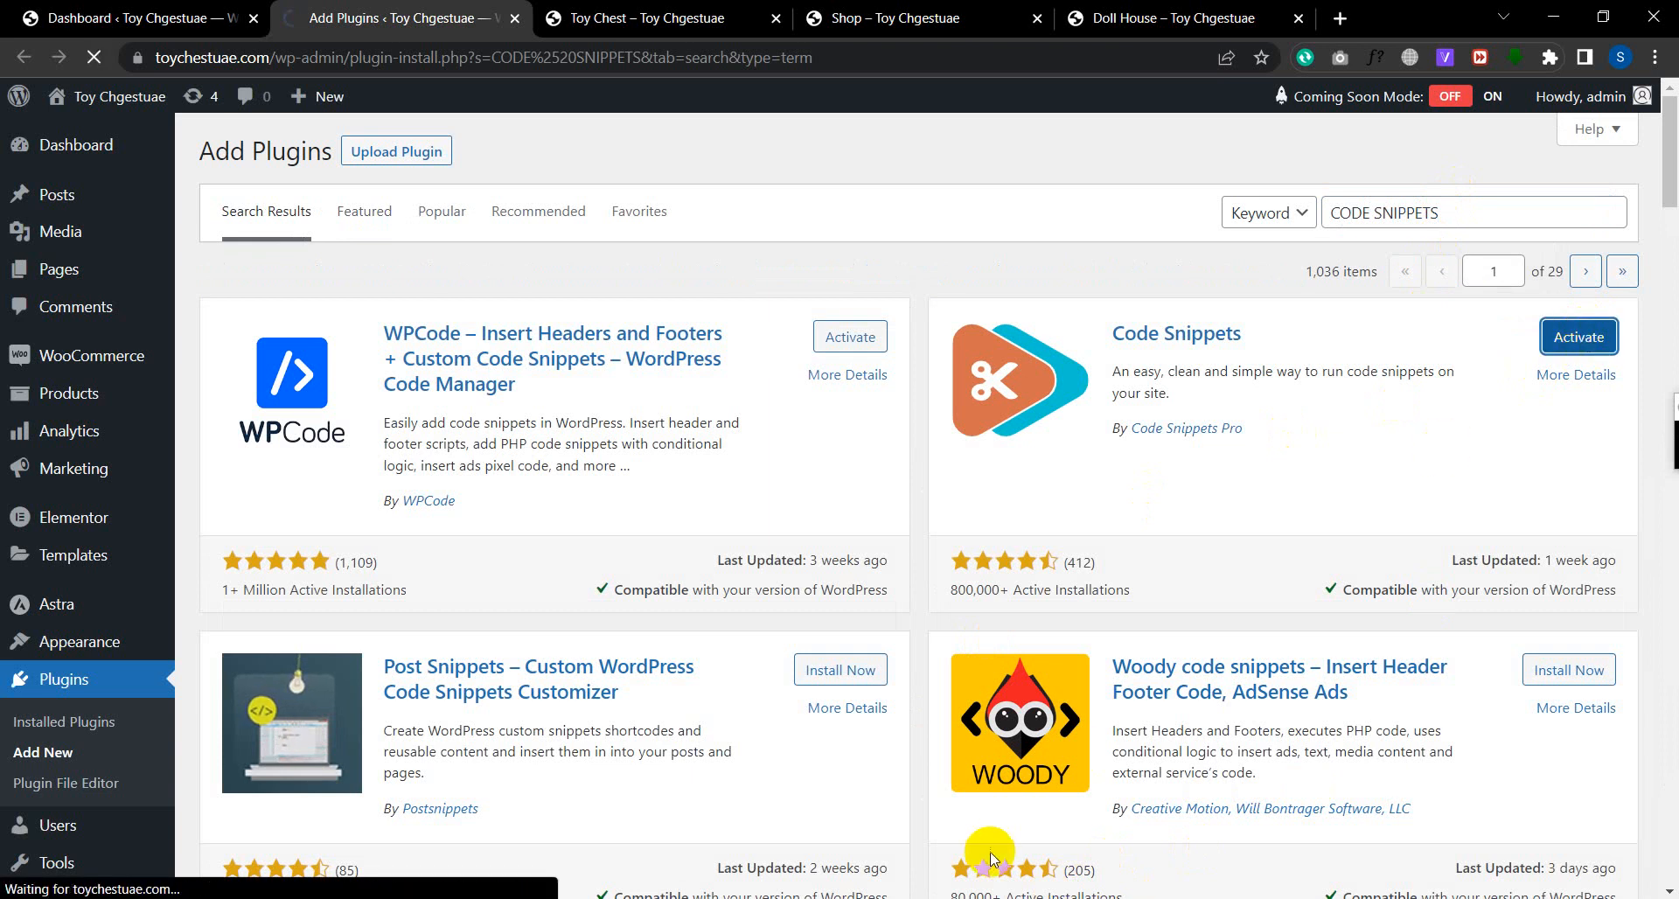
{"action": "left_click", "coordinate": [1577, 336]}
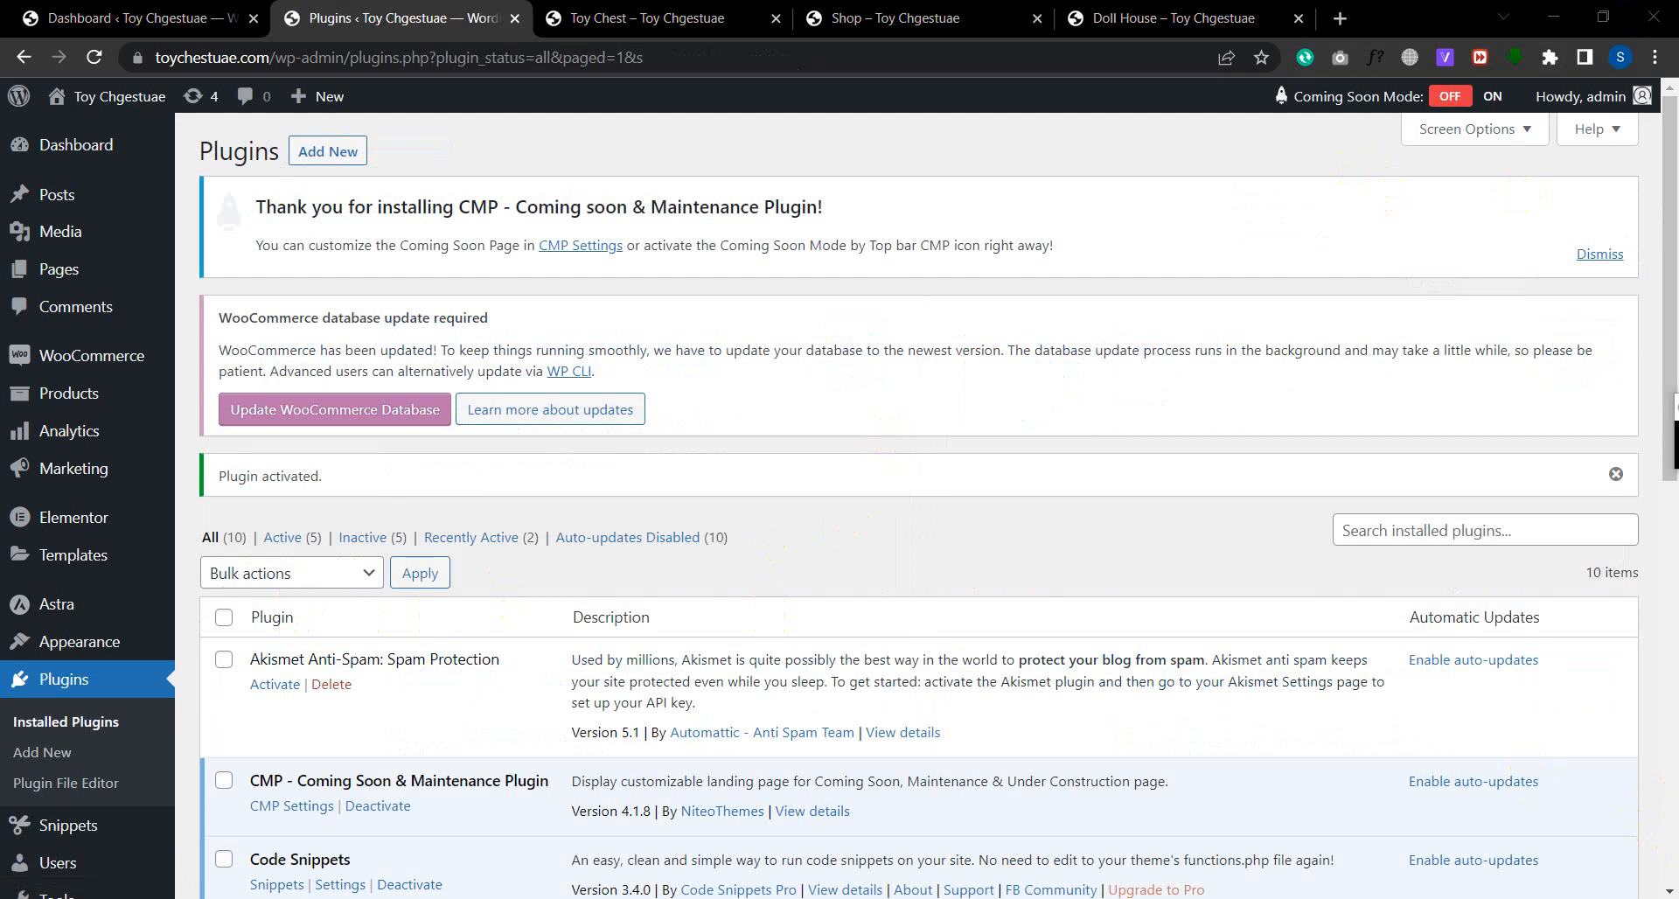
{"action": "mouse_move", "coordinate": [42, 752]}
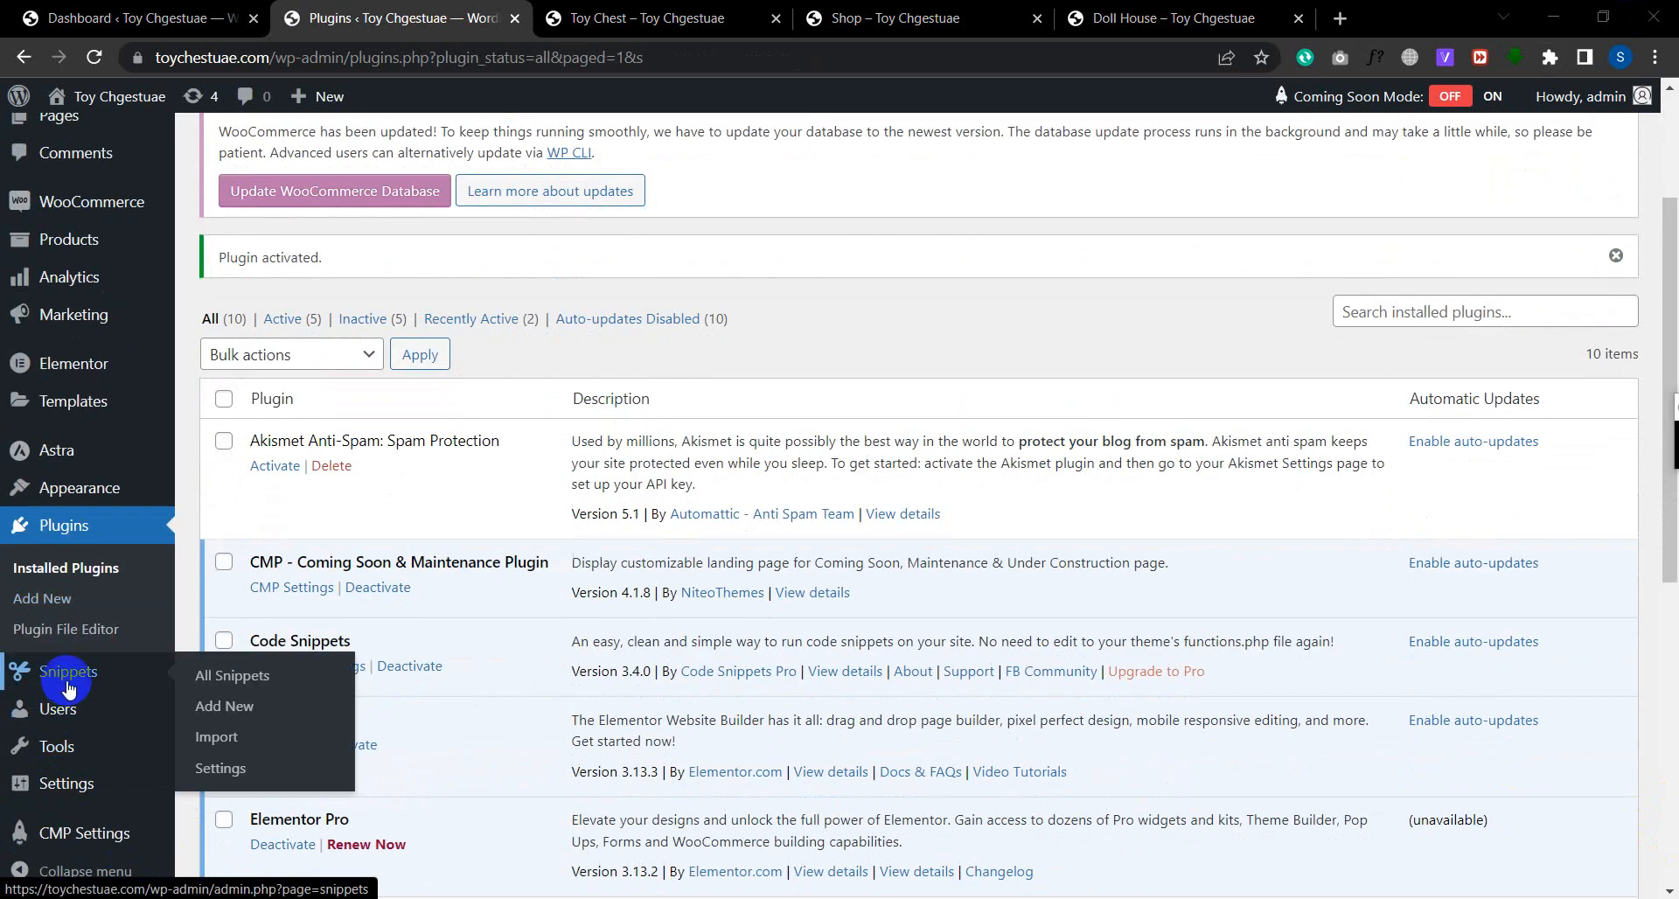
{"action": "mouse_move", "coordinate": [224, 705]}
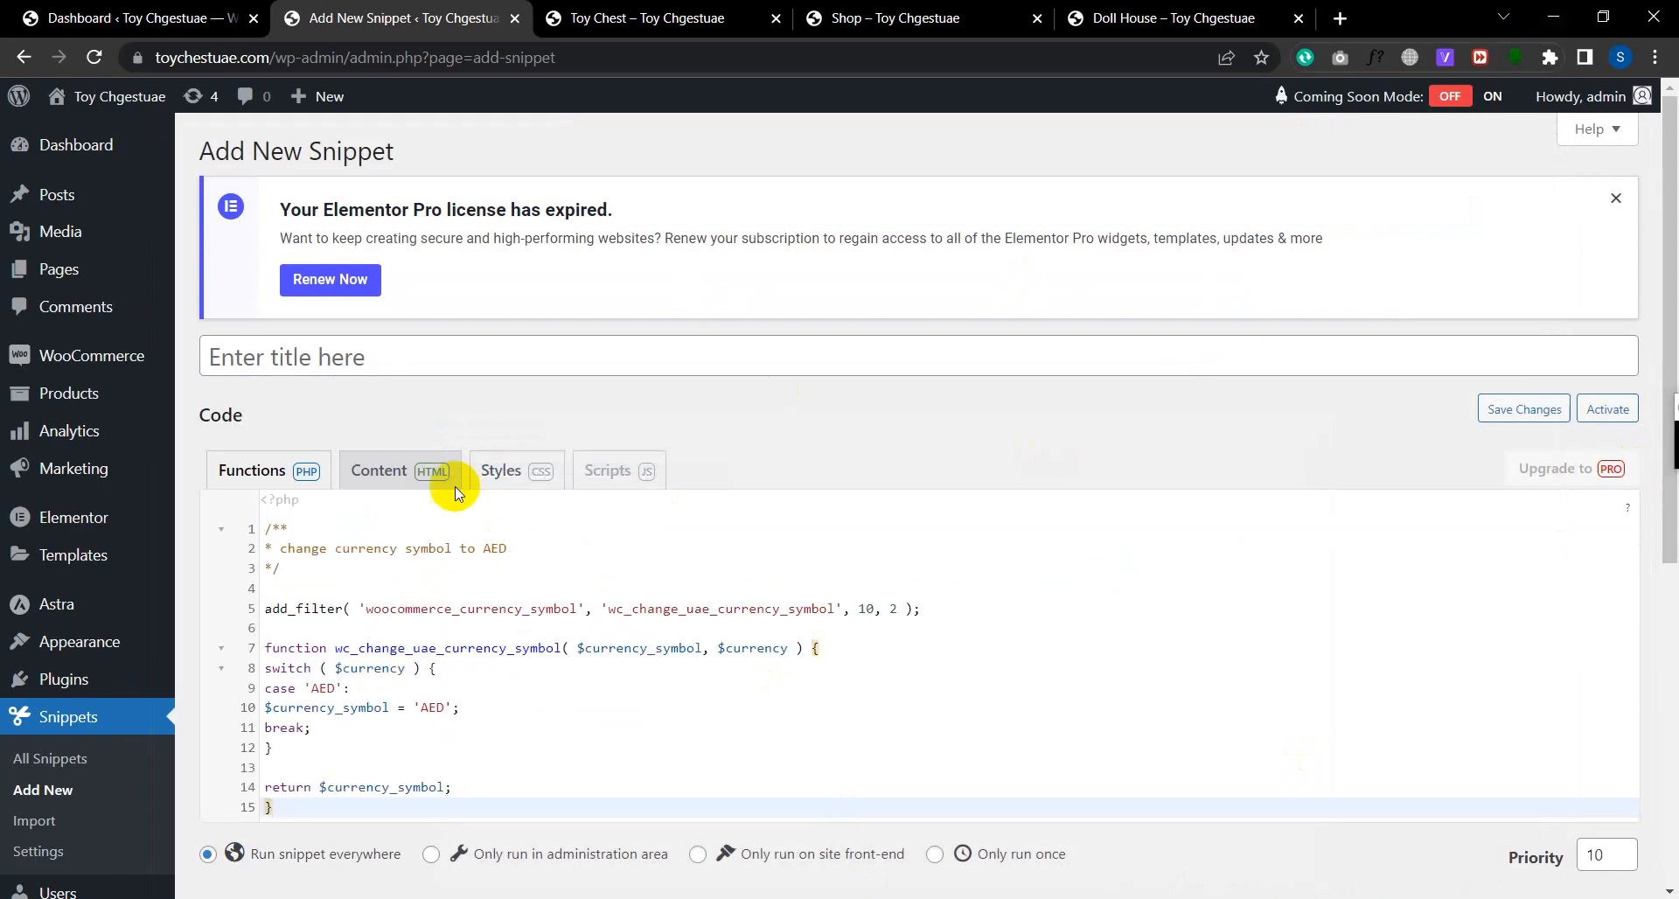
- Title the new snippet 'Woocommerce Currency Change', fixing typos along the way
{"action": "left_click", "coordinate": [699, 357]}
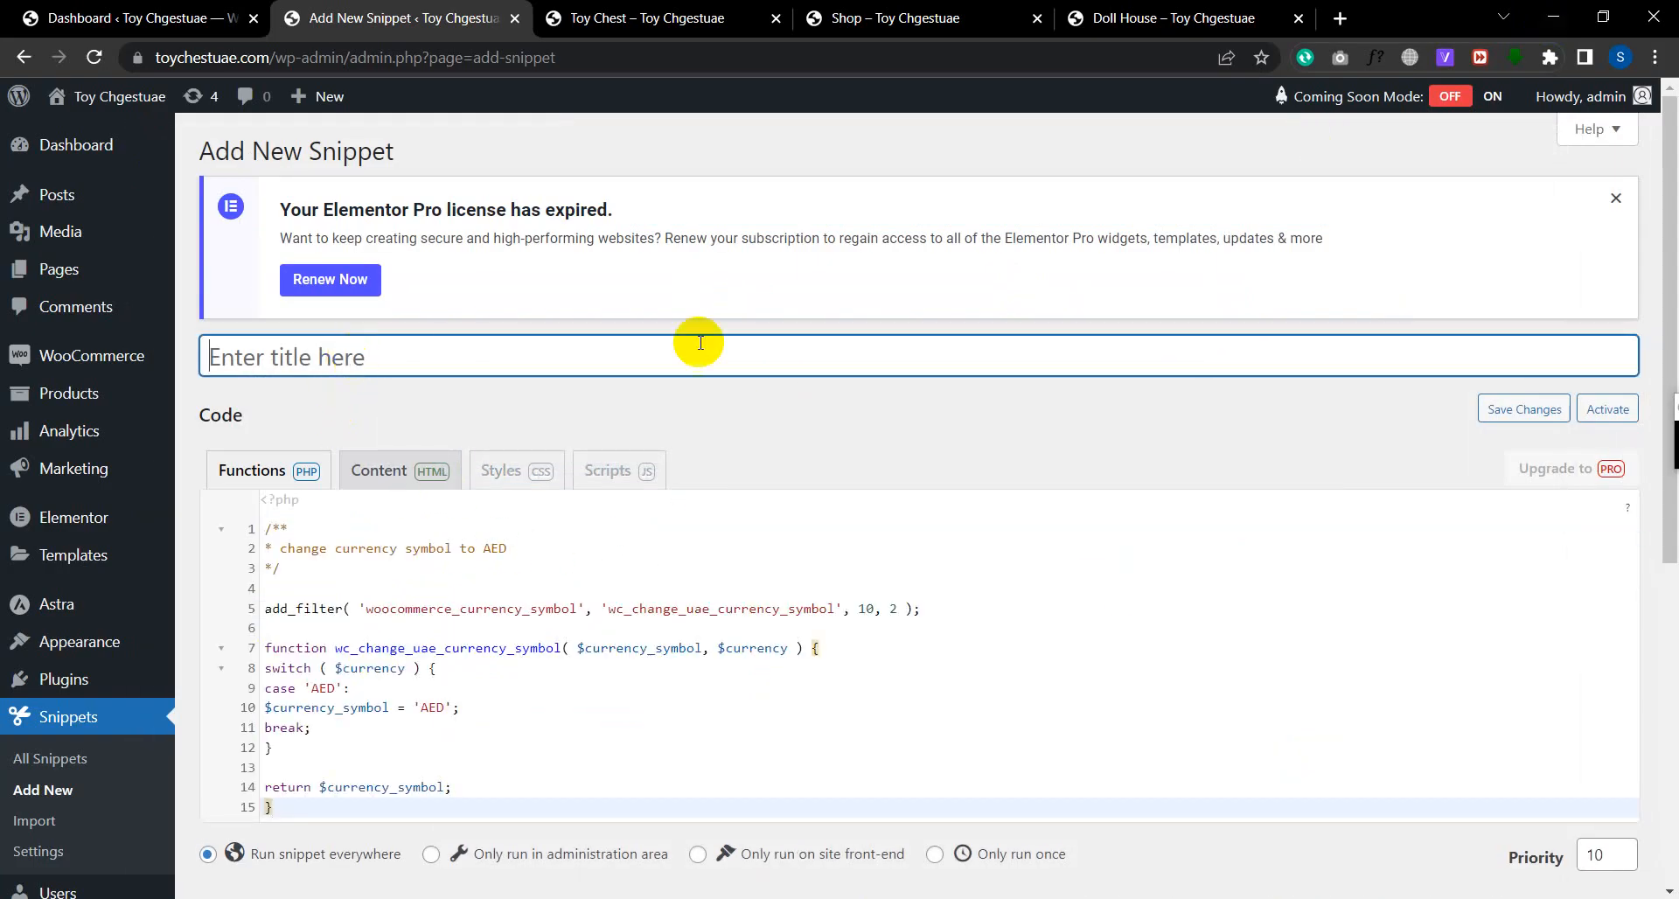
{"action": "mouse_move", "coordinate": [1138, 123]}
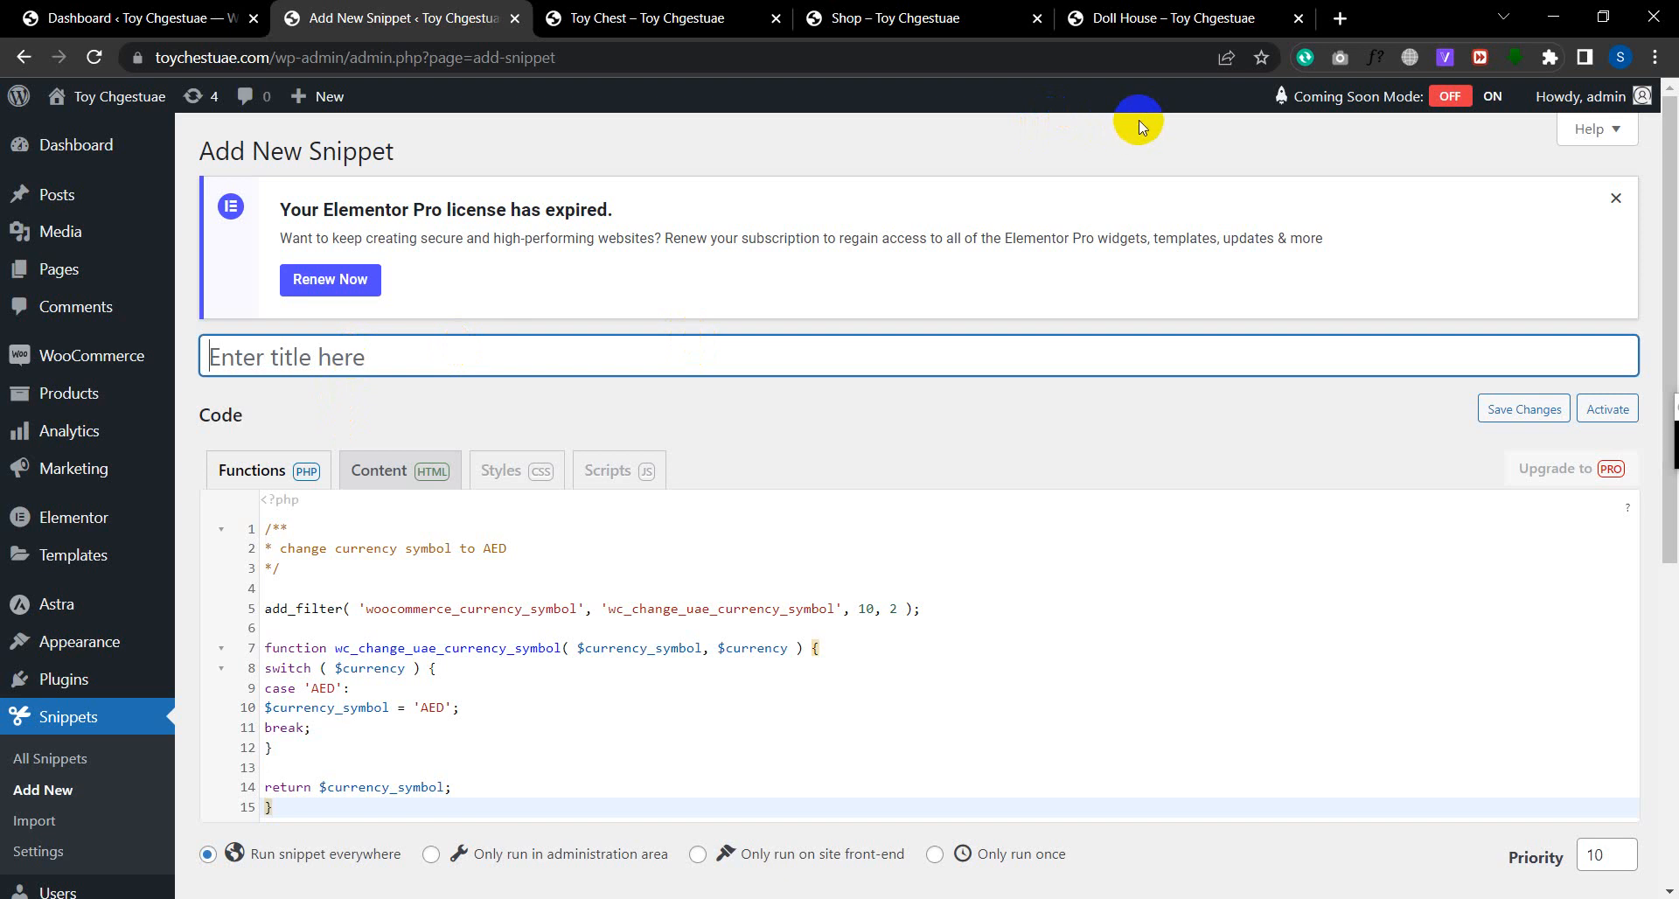
{"action": "type", "text": "W"}
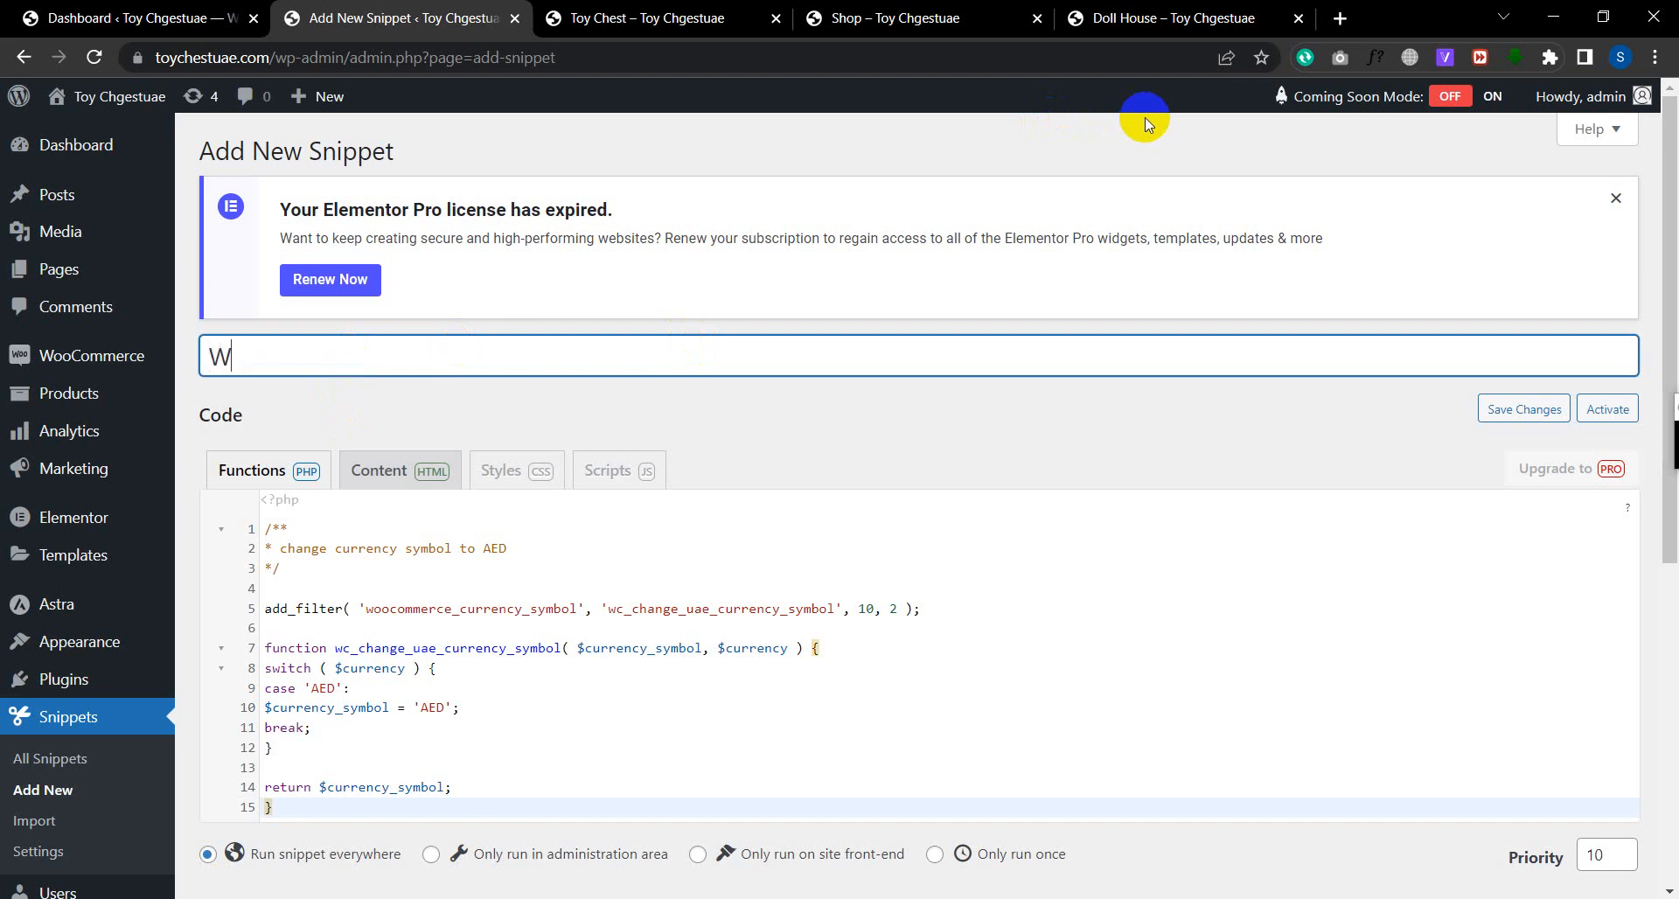
{"action": "type", "text": "ocommerce Currency C"}
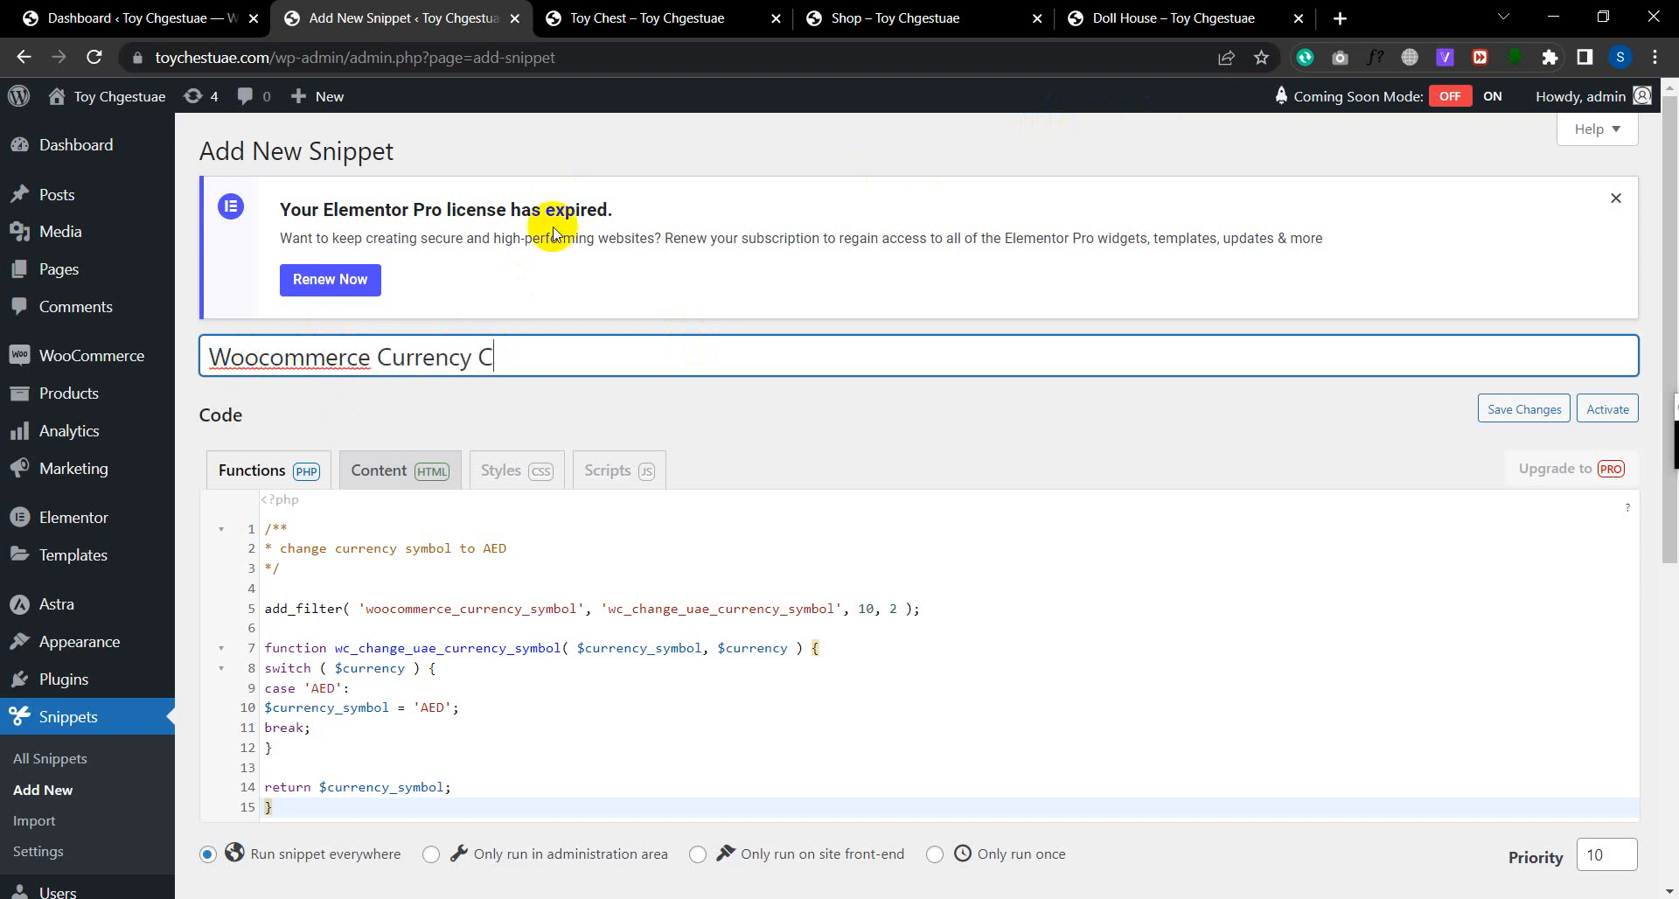
{"action": "type", "text": "haange"}
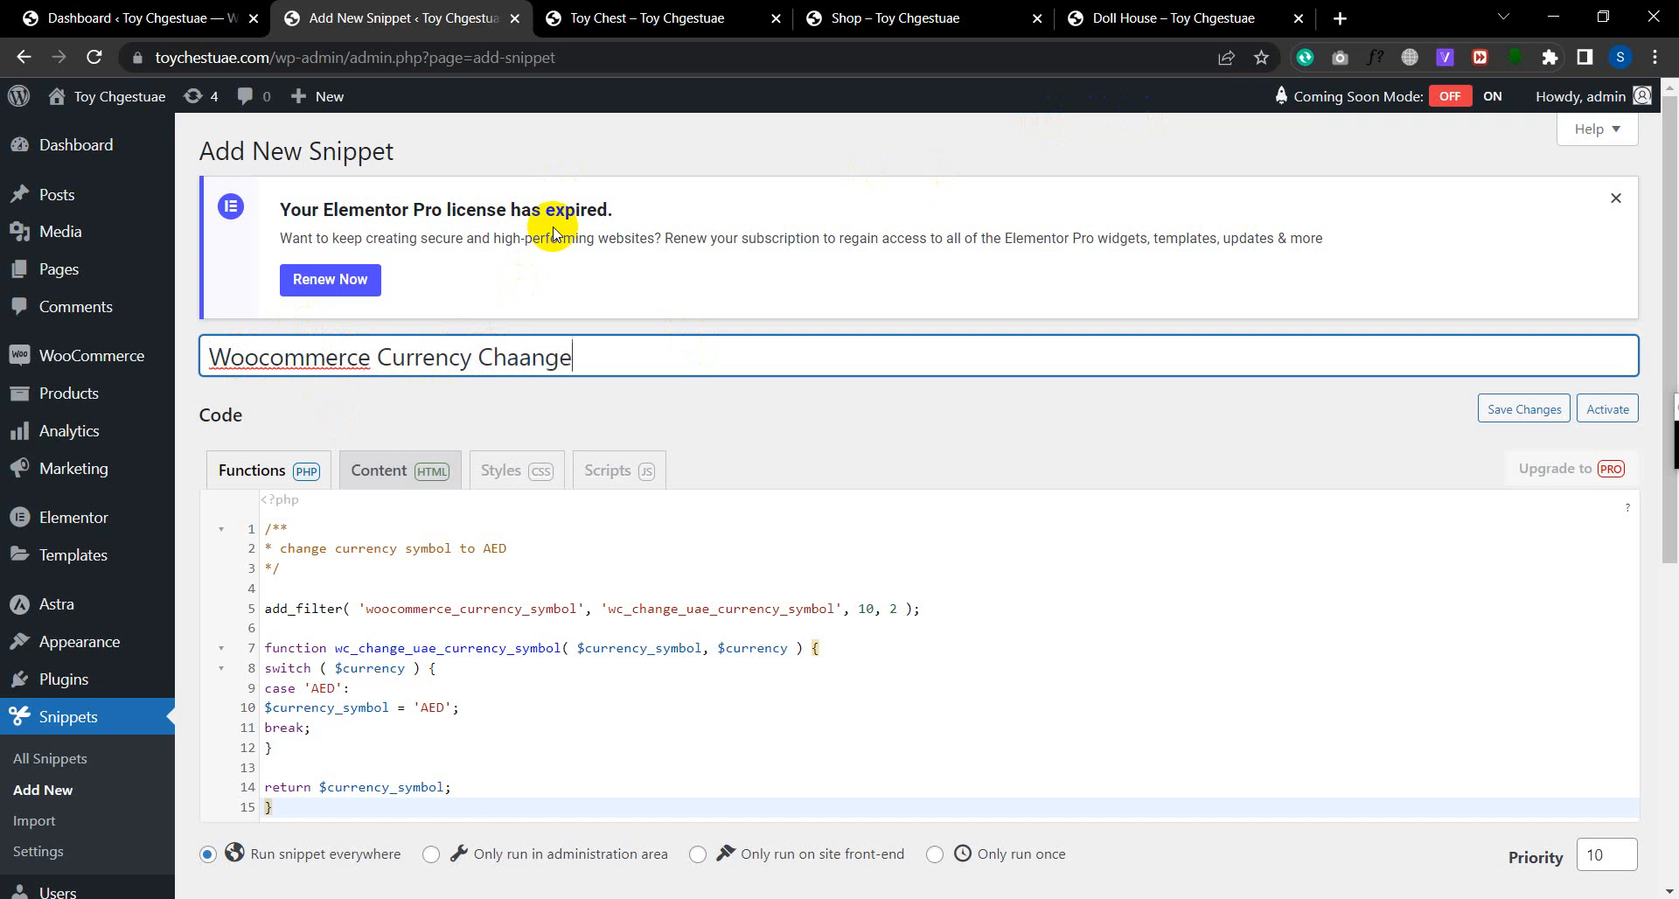
{"action": "key", "text": "Backspace"}
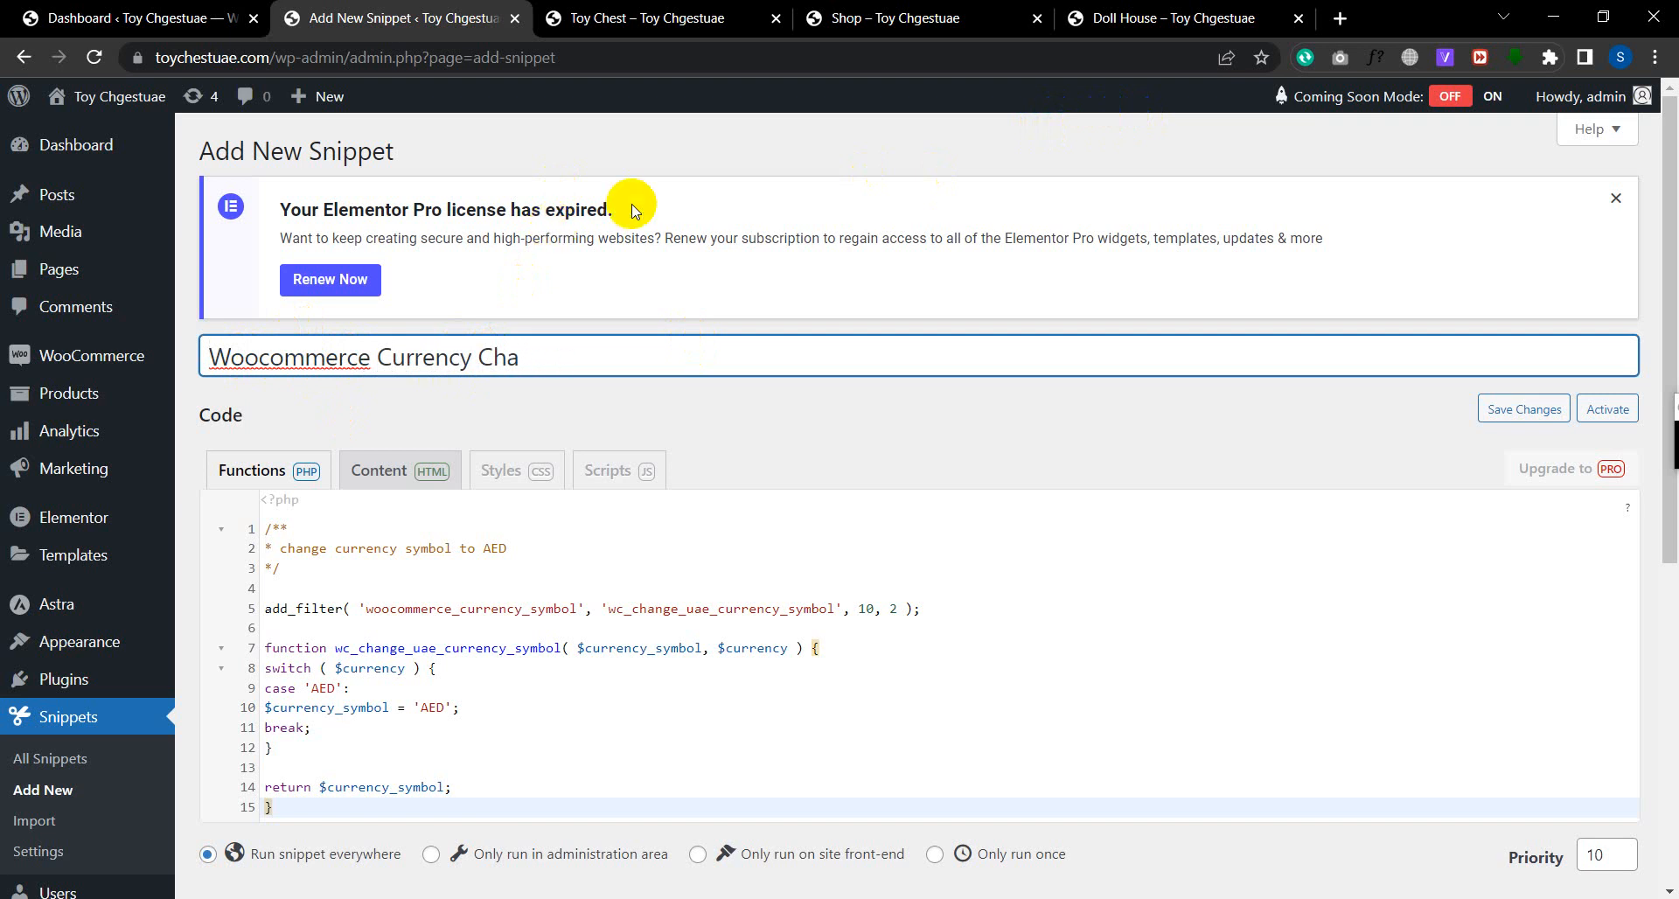
{"action": "type", "text": "ger"}
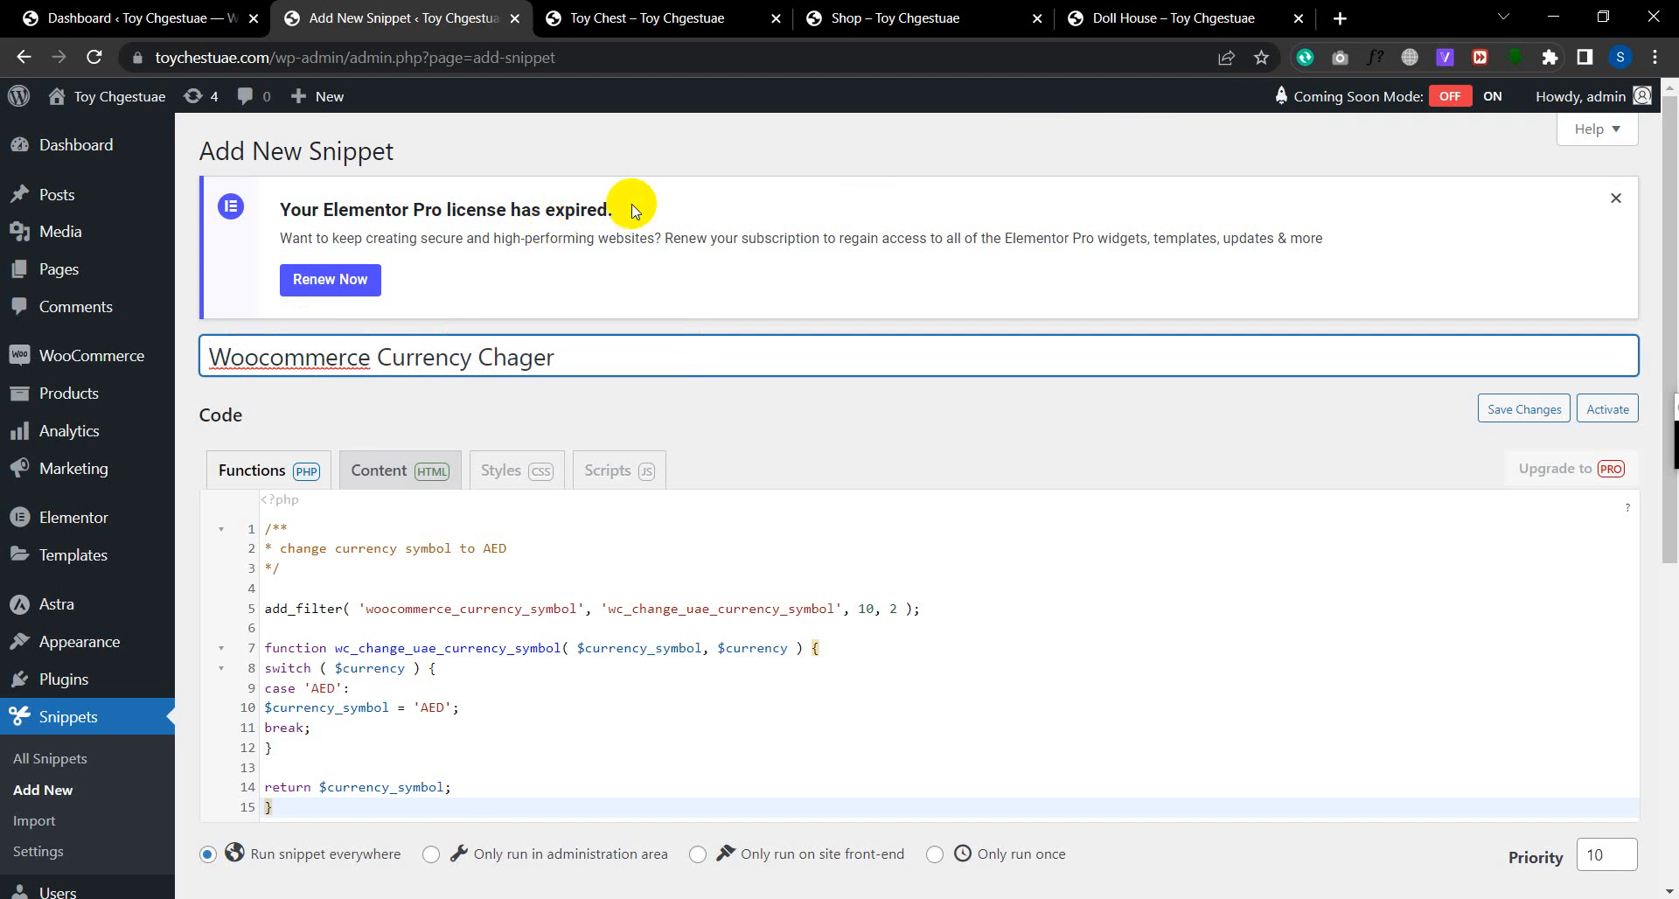
{"action": "key", "text": "Backspace"}
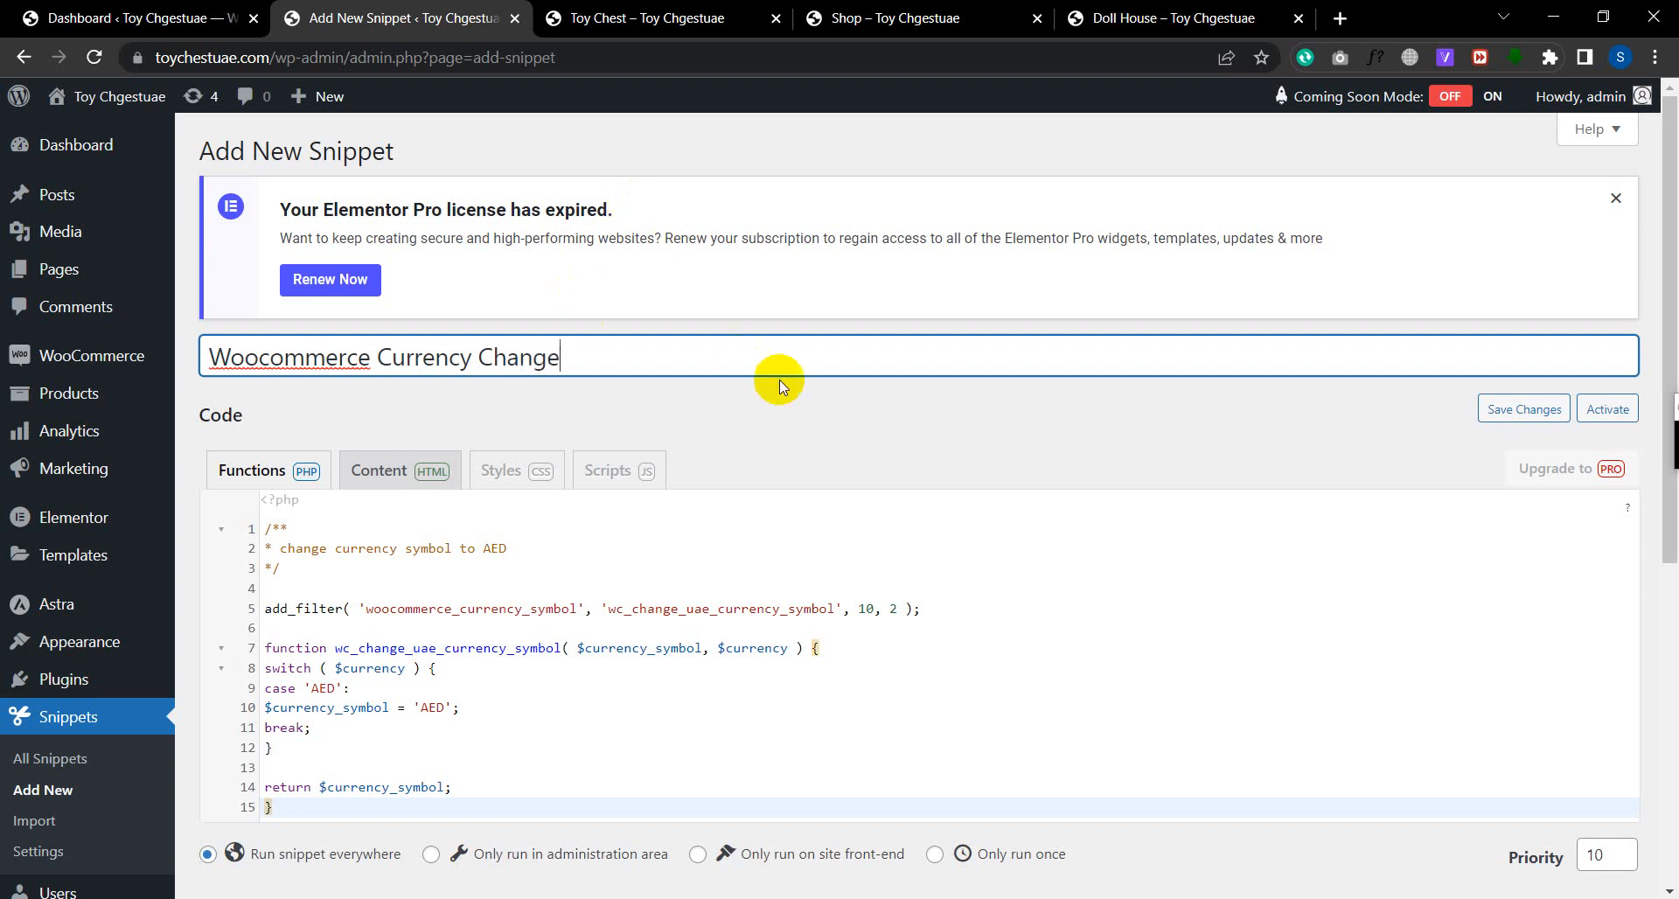
- Describe the snippet as code used for changing the WooCommerce currency and tag it 'php'
{"action": "scroll", "scroll_direction": "down", "scroll_amount": 3}
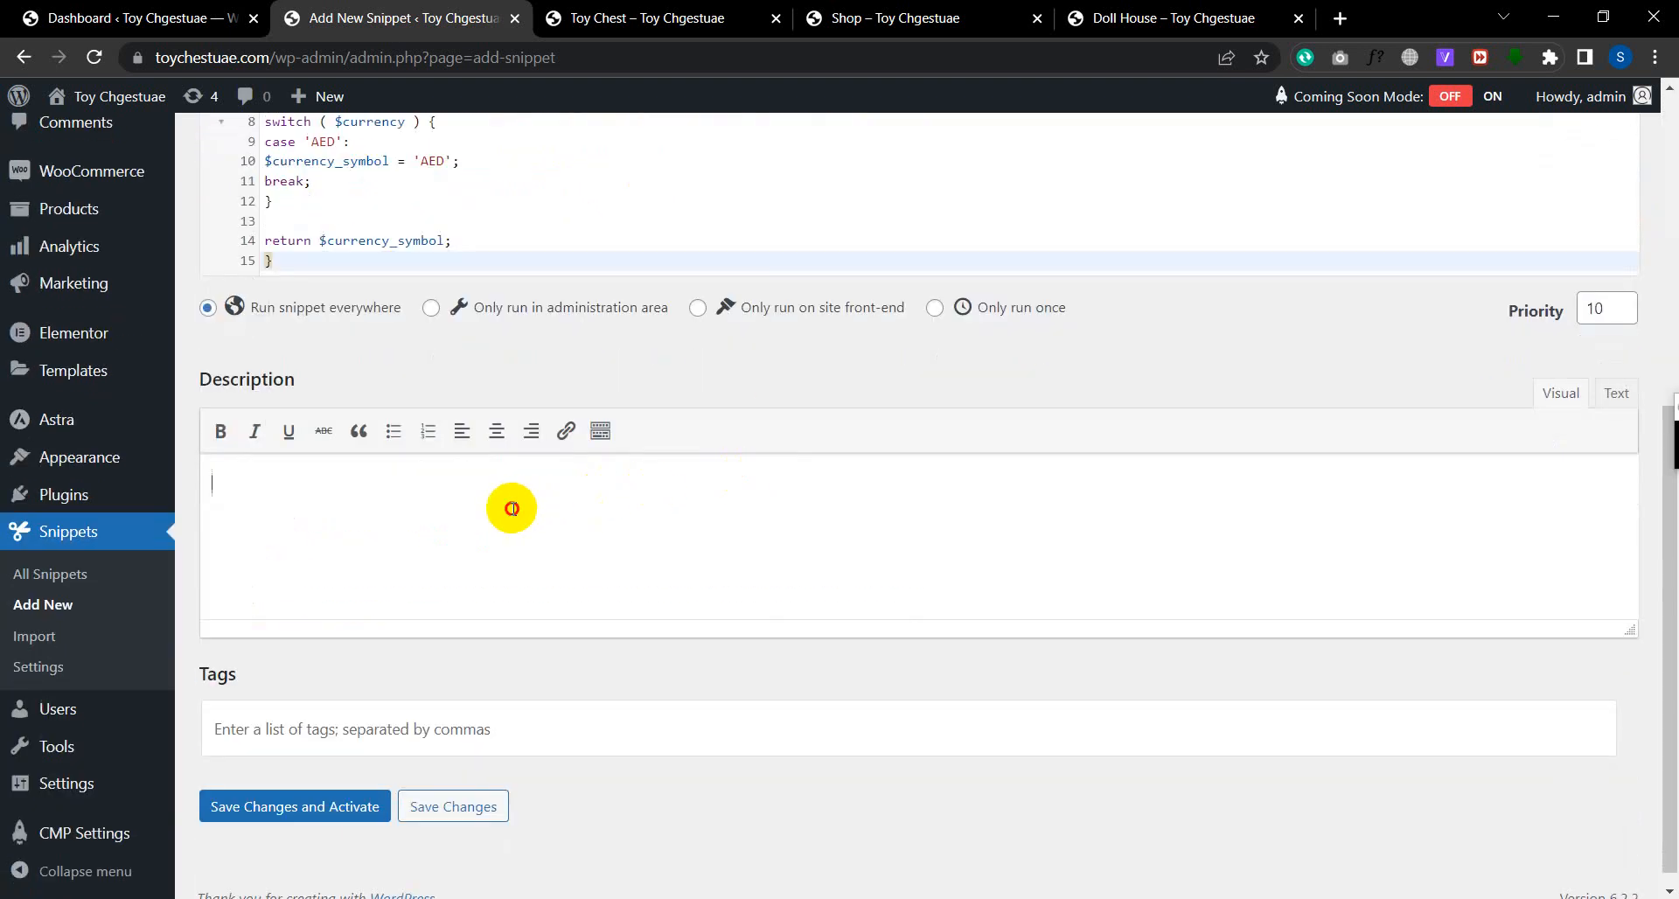
{"action": "mouse_move", "coordinate": [1108, 467]}
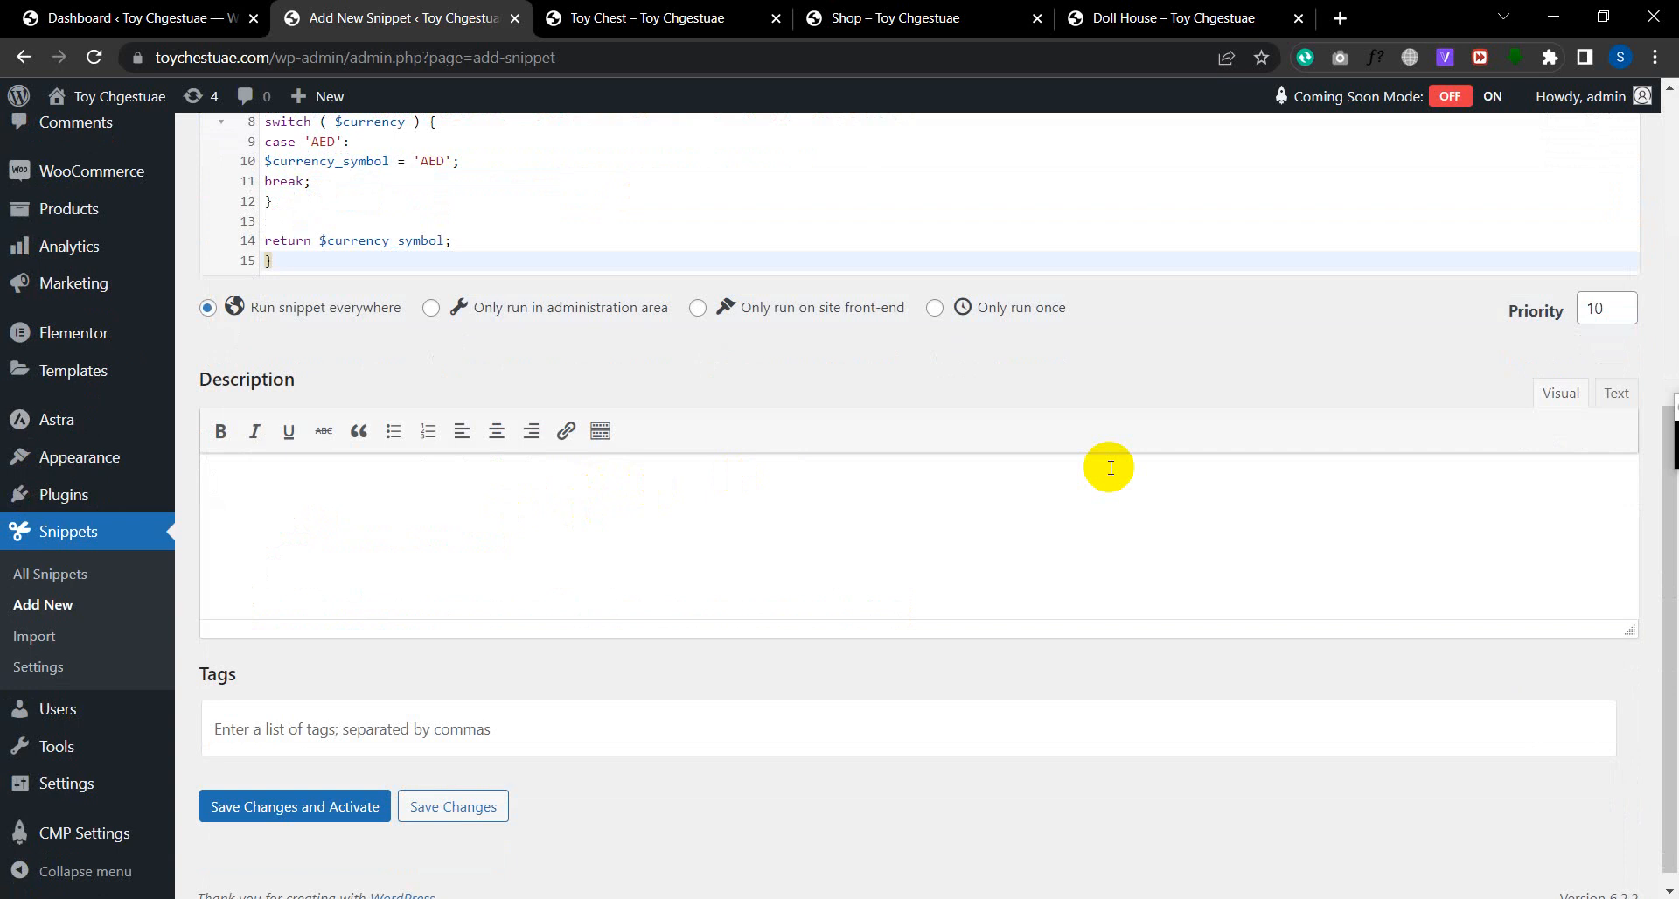
{"action": "type", "text": "The co"}
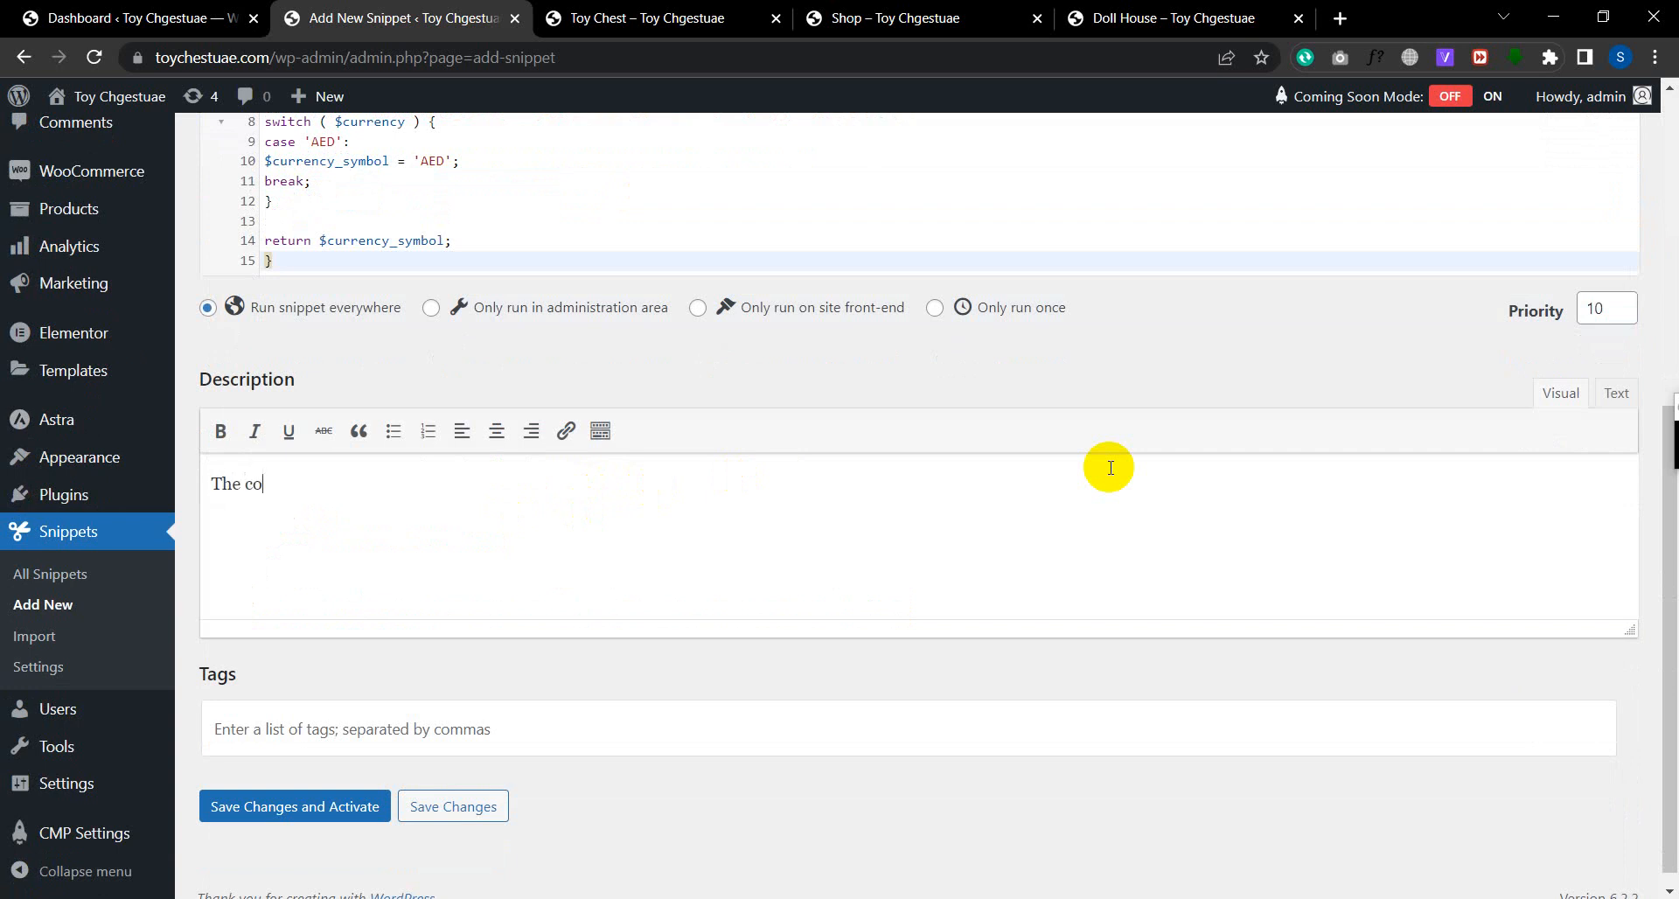
{"action": "type", "text": "de was used for ch"}
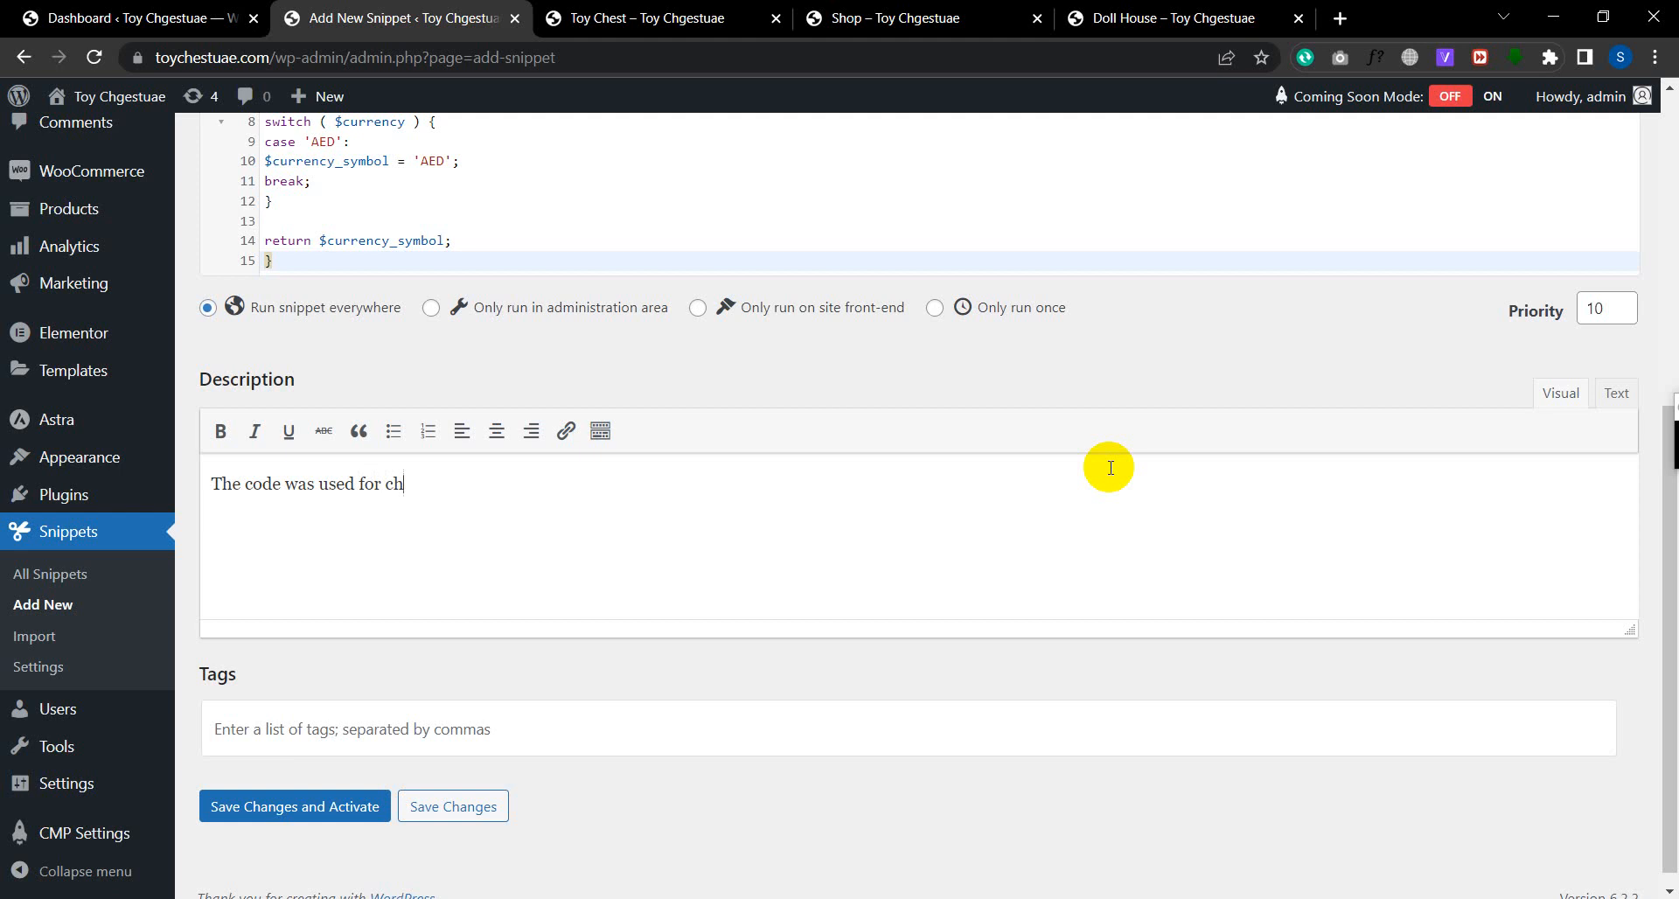
{"action": "type", "text": "anging the"}
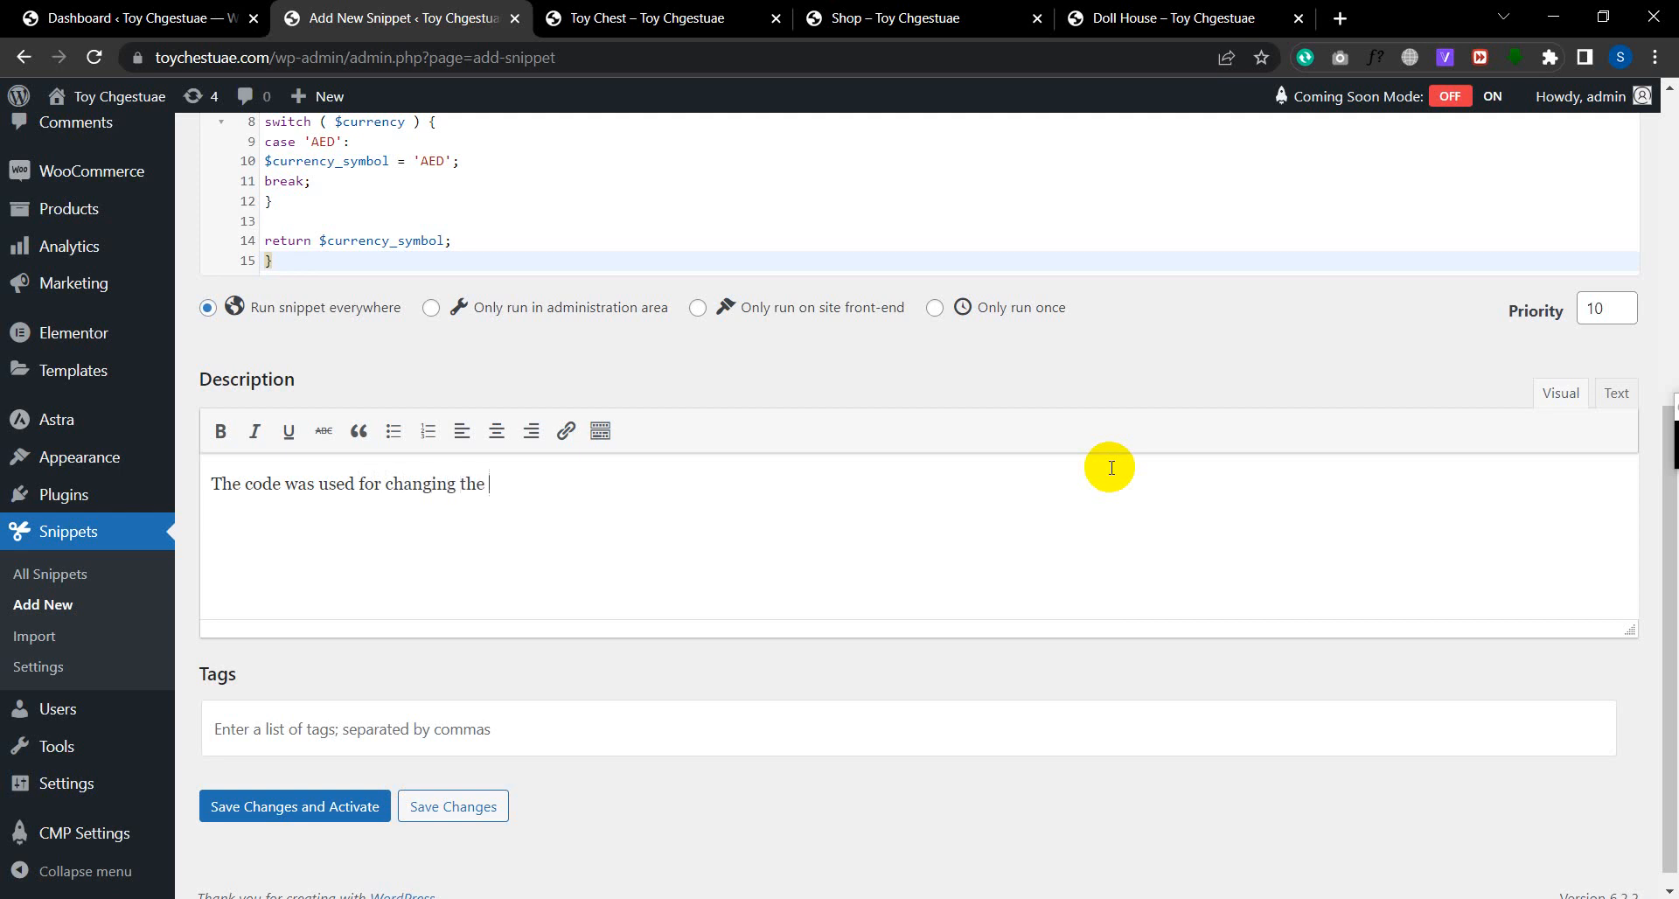
{"action": "type", "text": "currency of woo"}
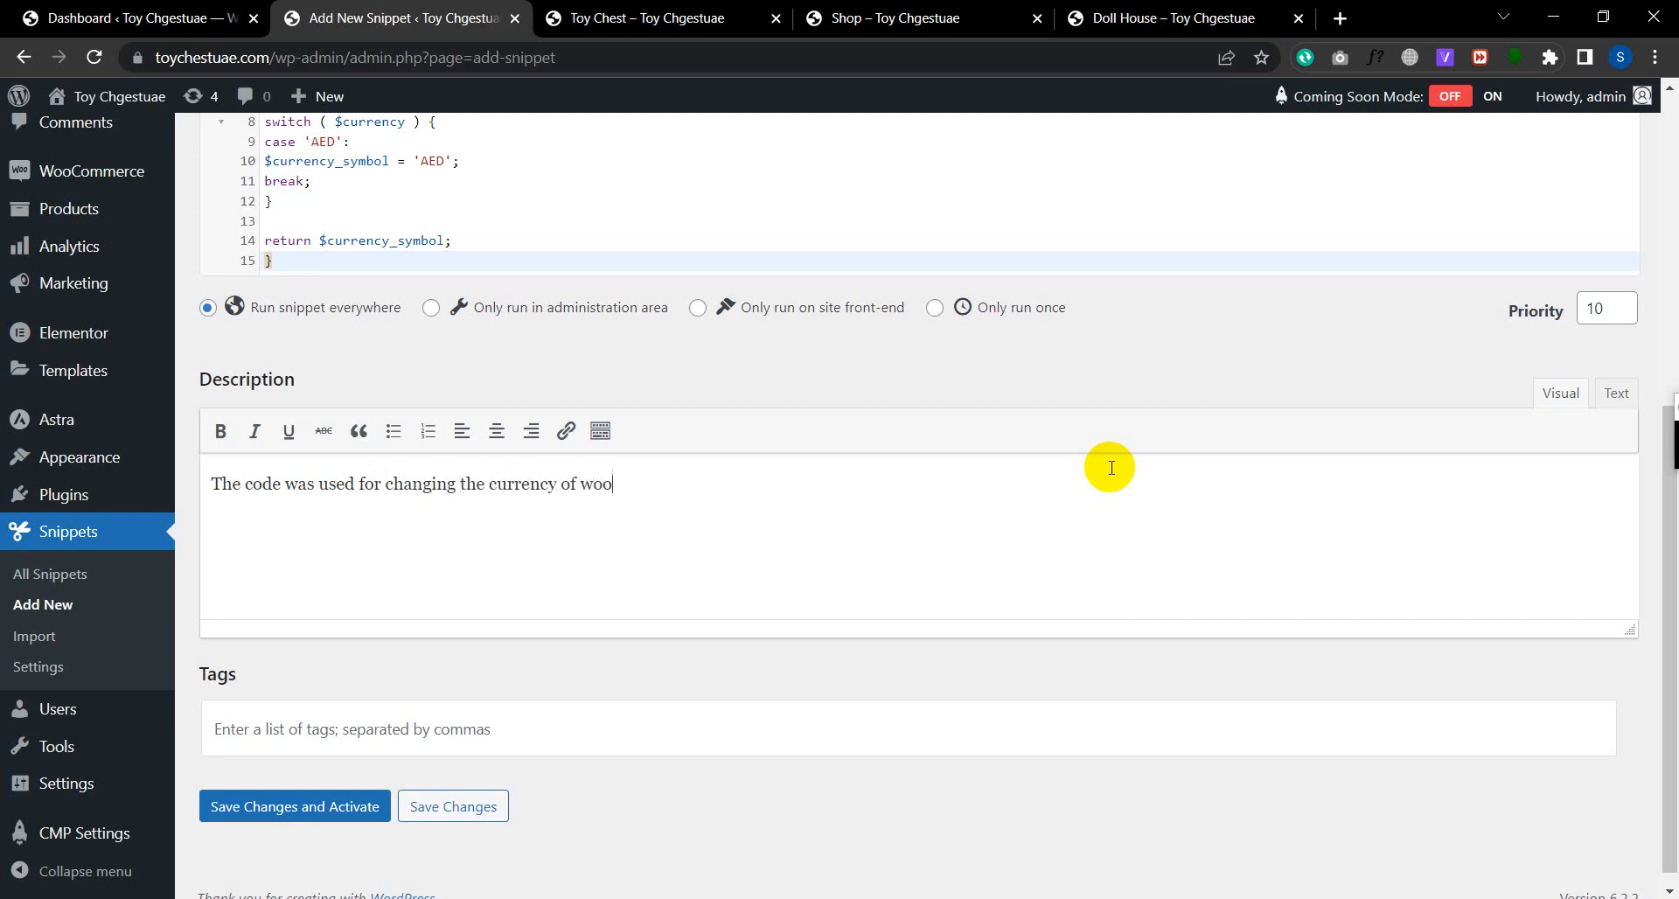
{"action": "type", "text": "commerce"}
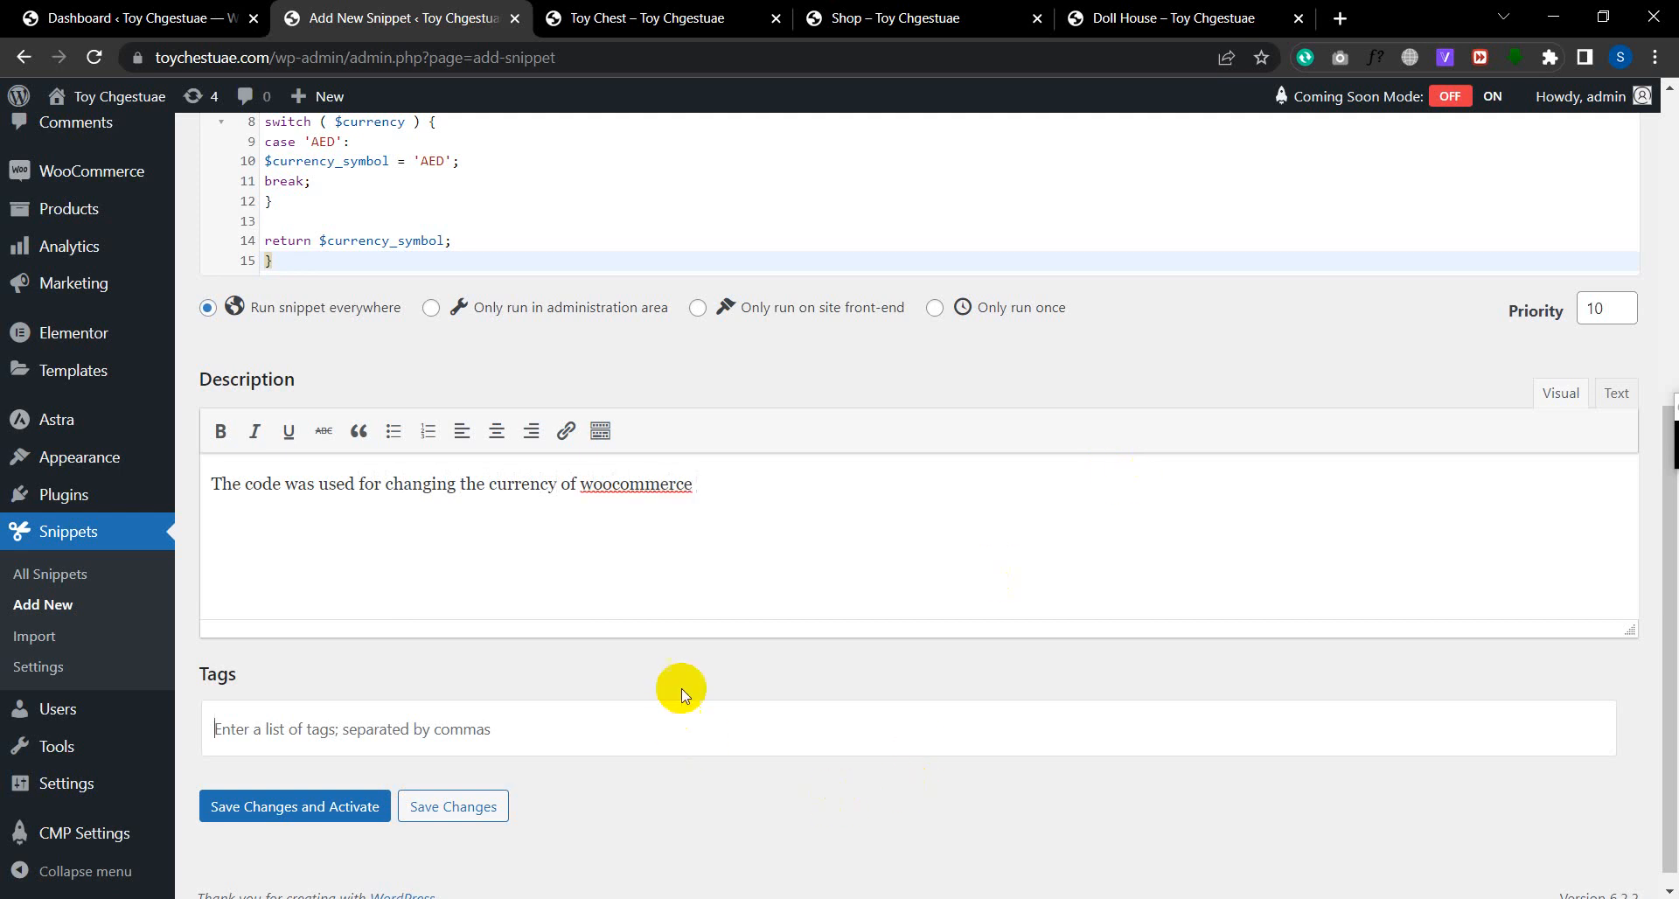
{"action": "type", "text": "php"}
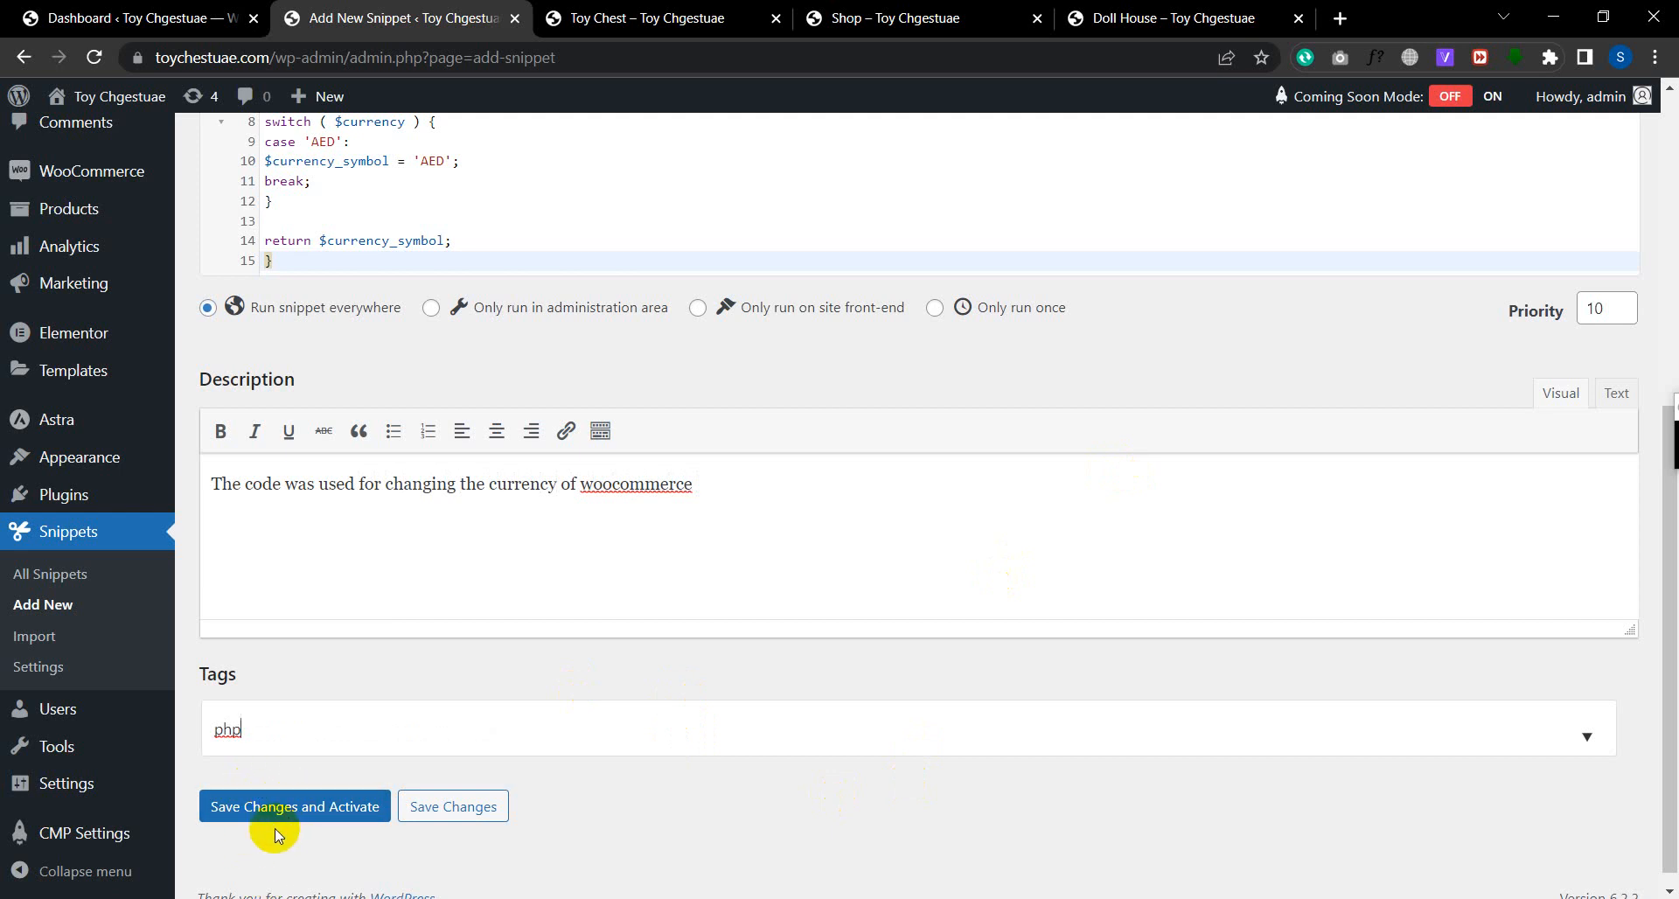
- Save the snippet and activate it
{"action": "left_click", "coordinate": [294, 806]}
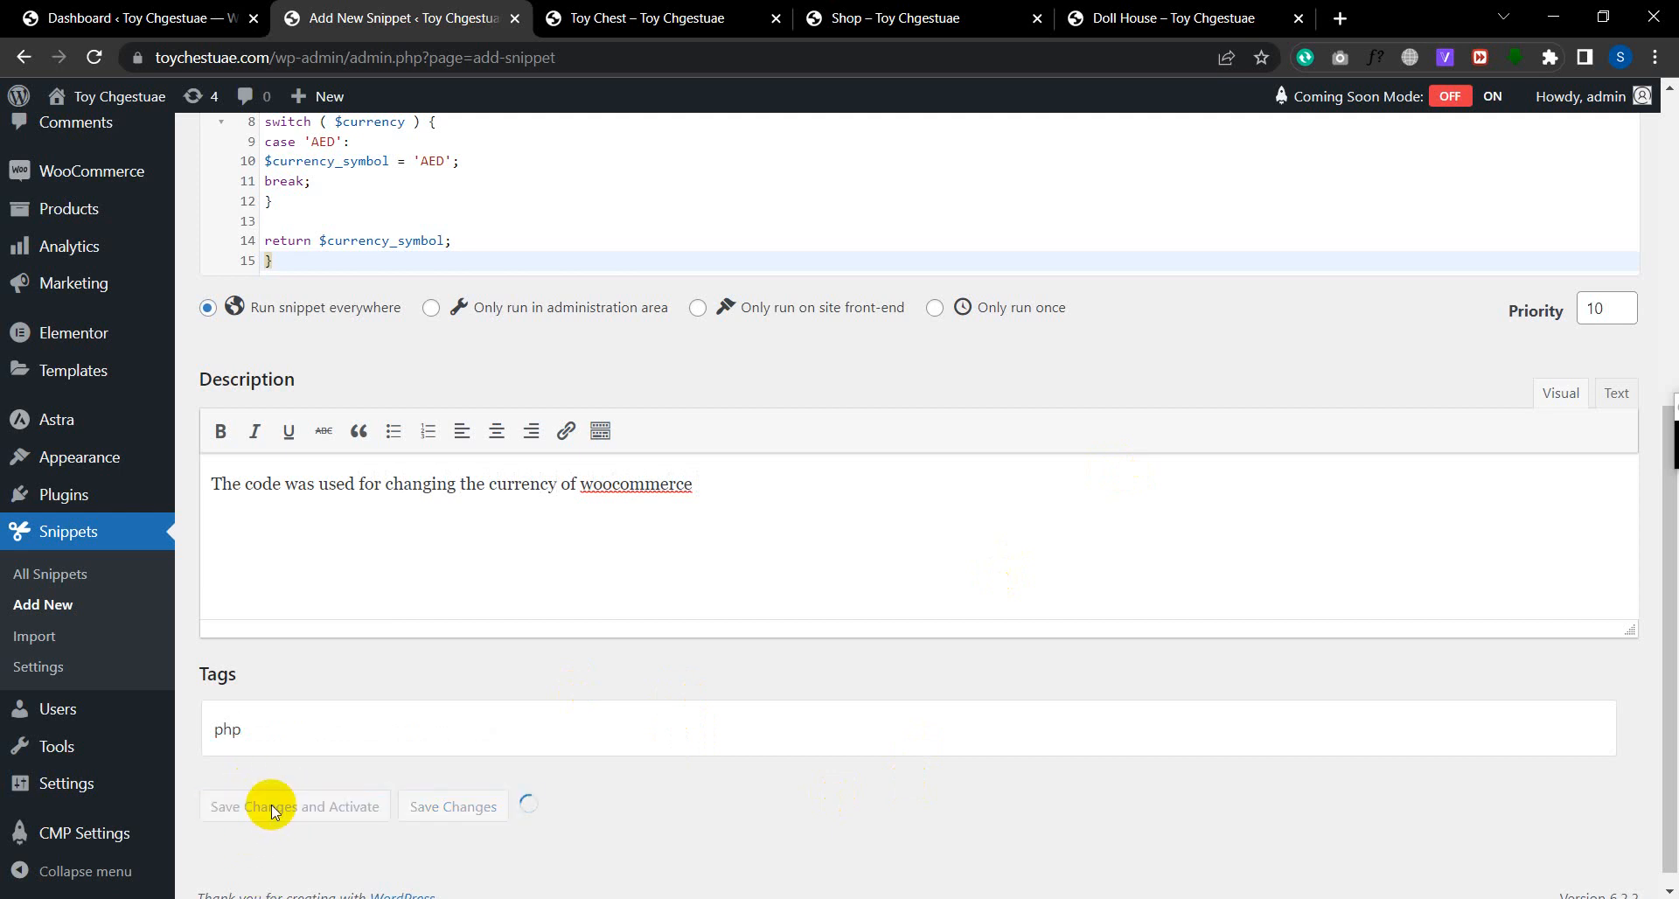
{"action": "left_click", "coordinate": [270, 806]}
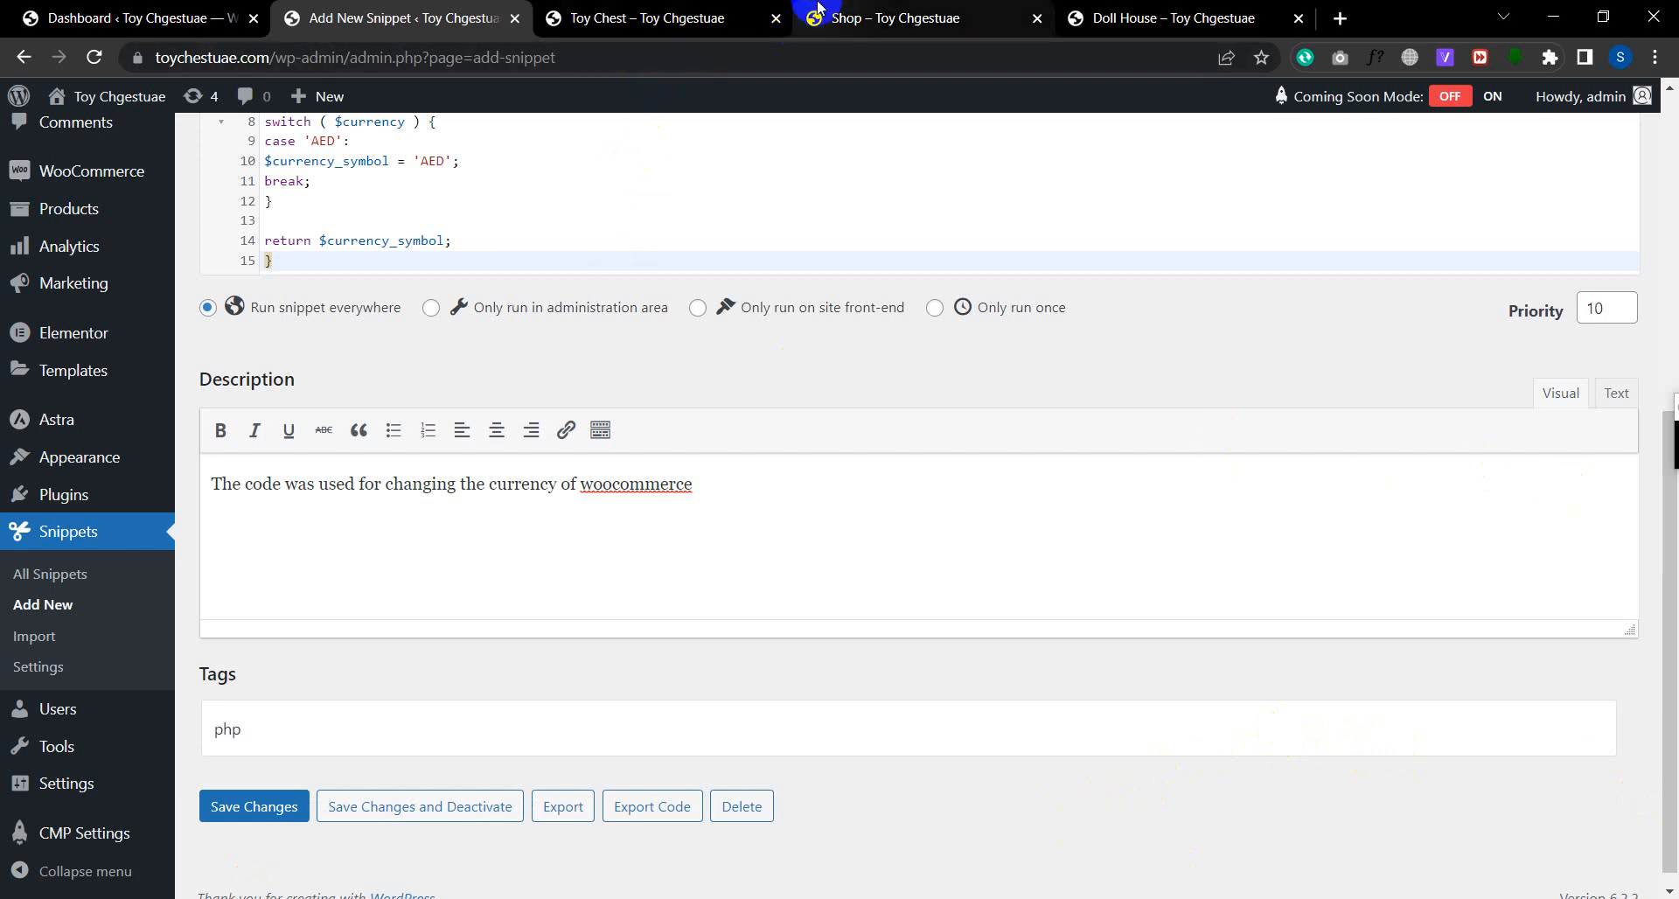
- Return to the Toy Chest product page to see the prices now ending in AED
{"action": "left_click", "coordinate": [642, 17]}
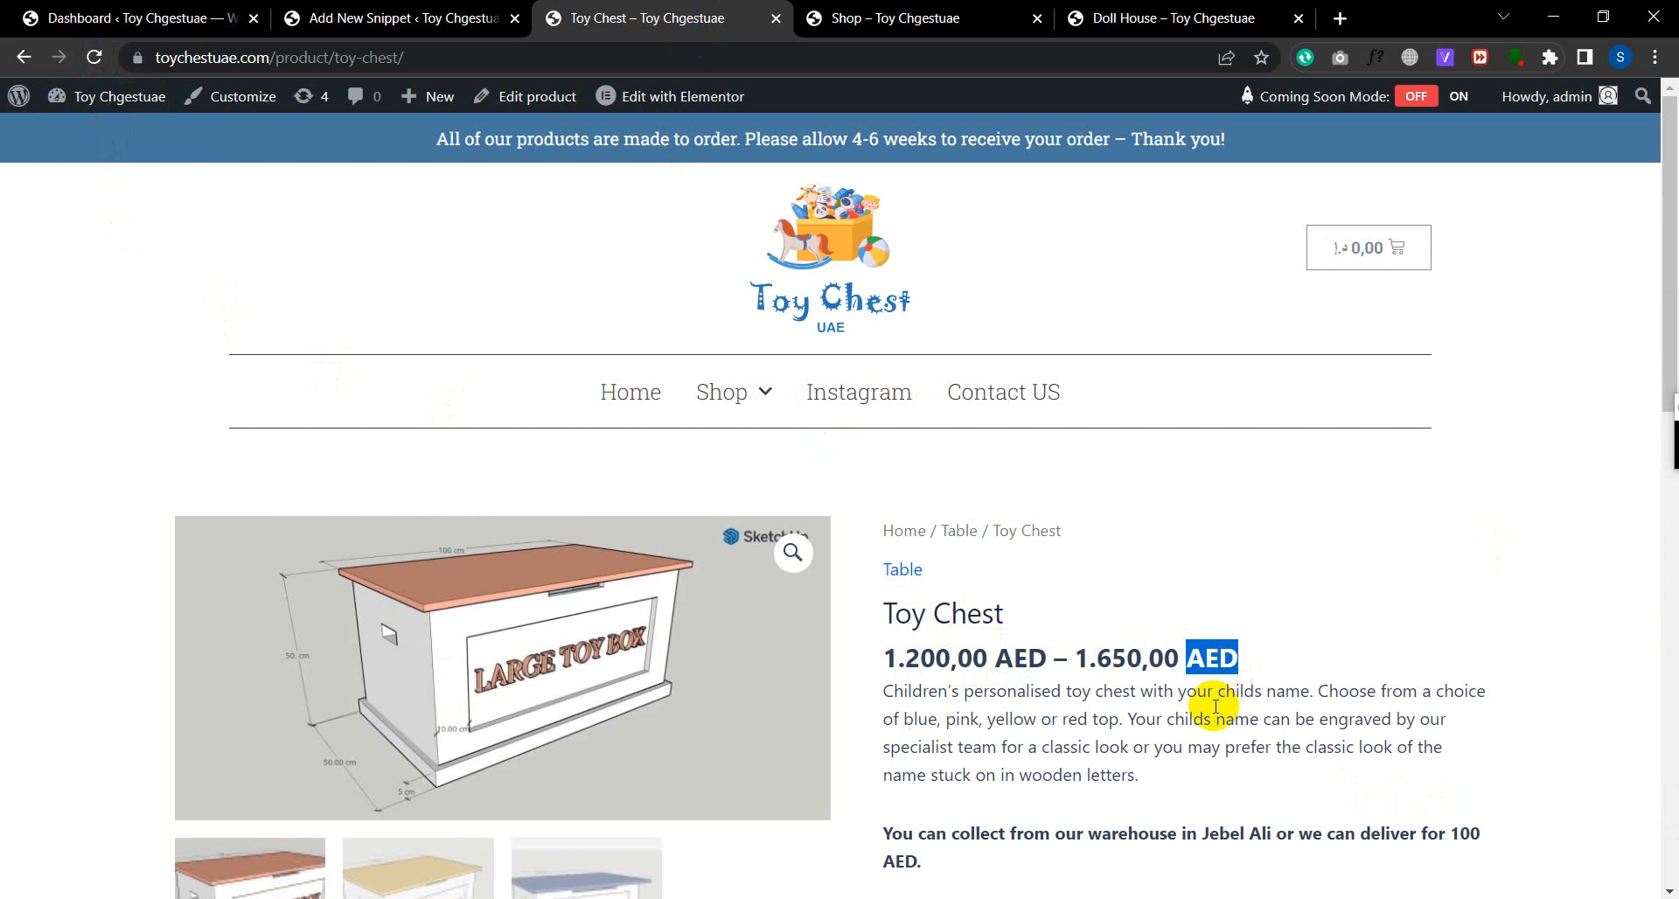
{"action": "mouse_move", "coordinate": [1205, 709]}
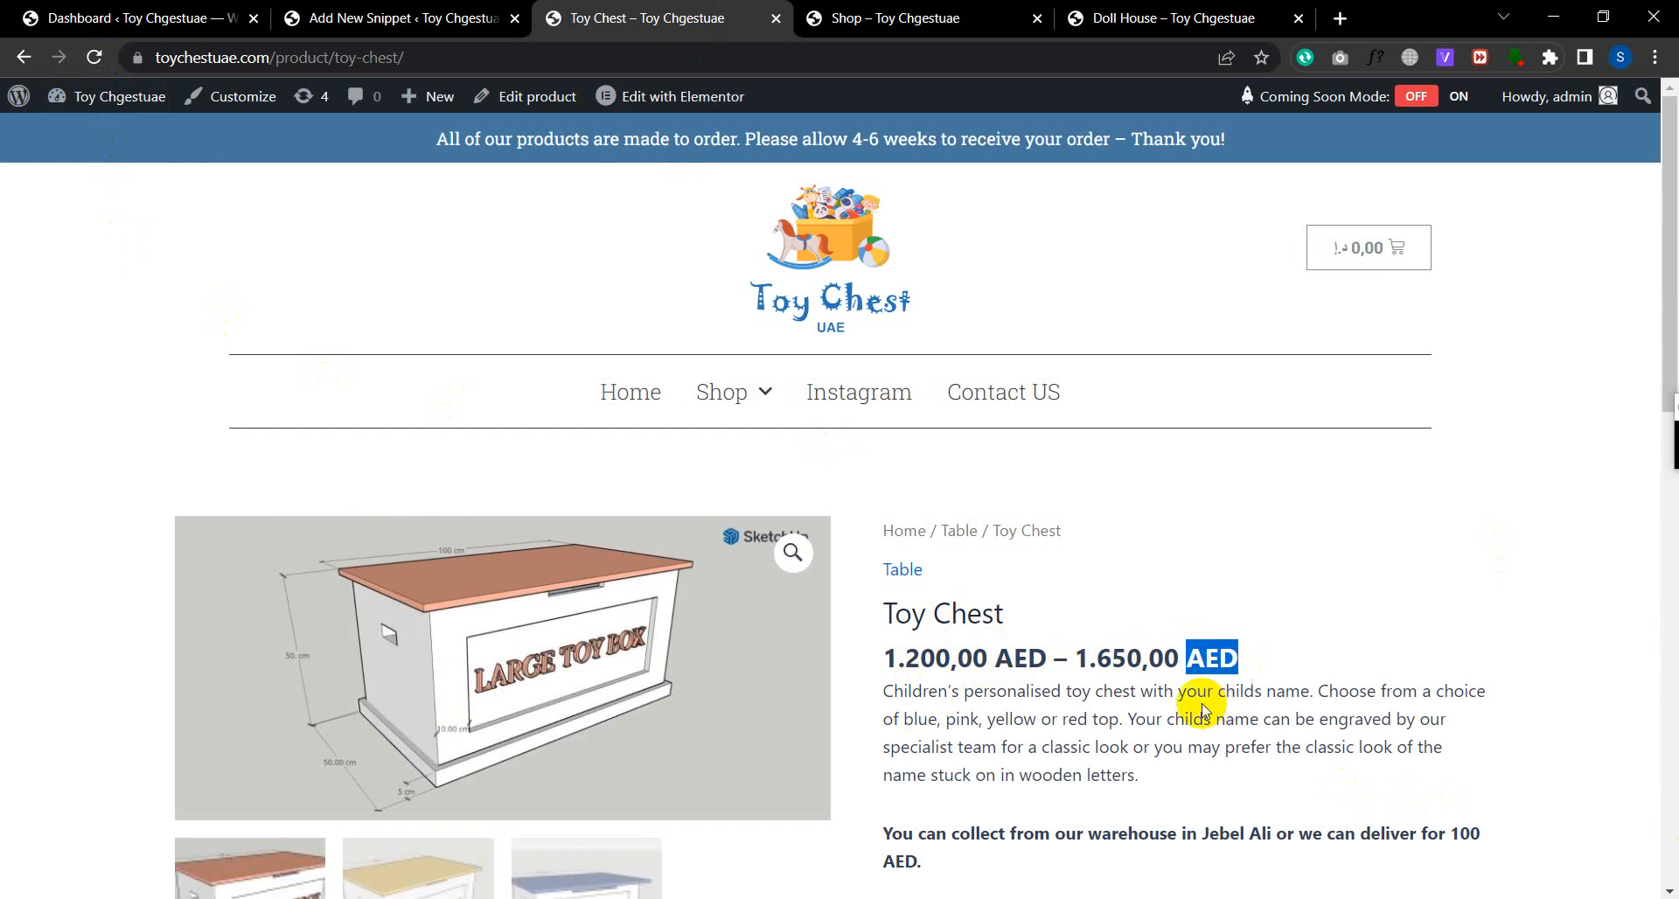